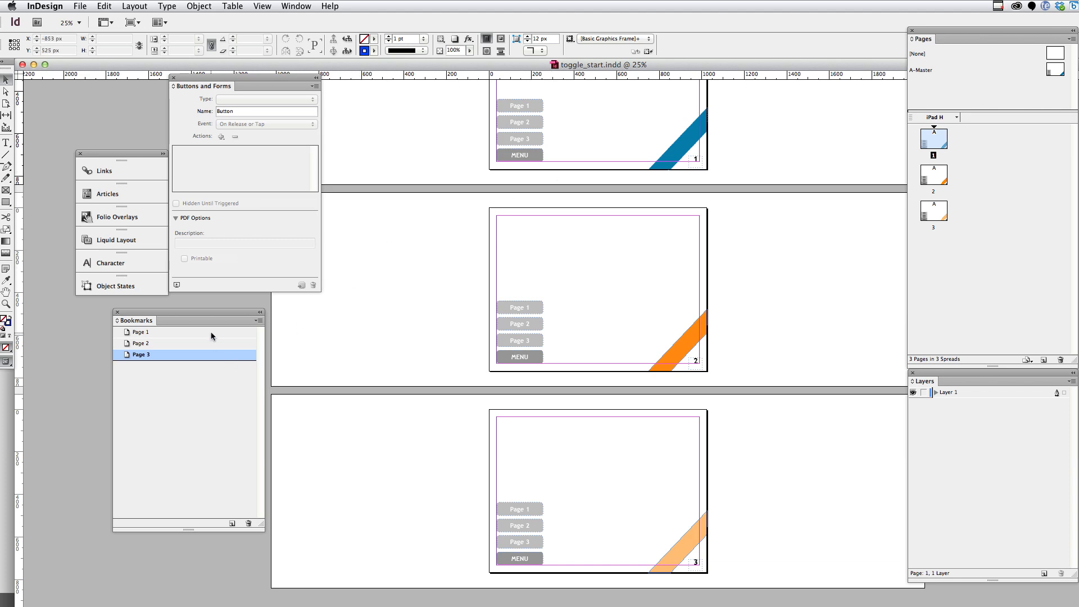
Check the Page 1 and Page 3 entries in the Bookmarks panel.
{"action": "left_click", "coordinate": [140, 332]}
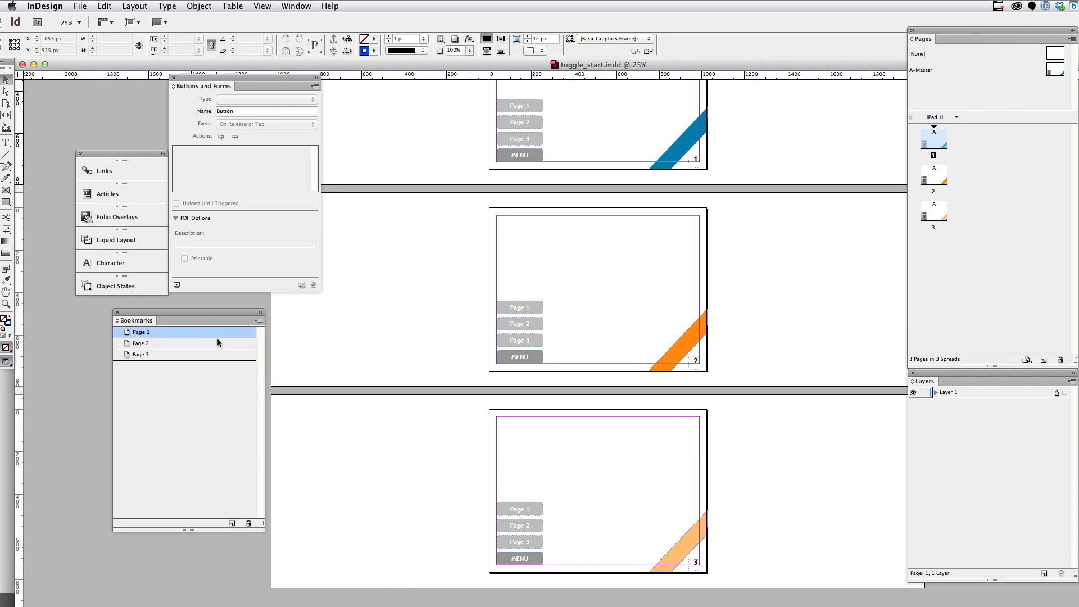
{"action": "left_click", "coordinate": [140, 354]}
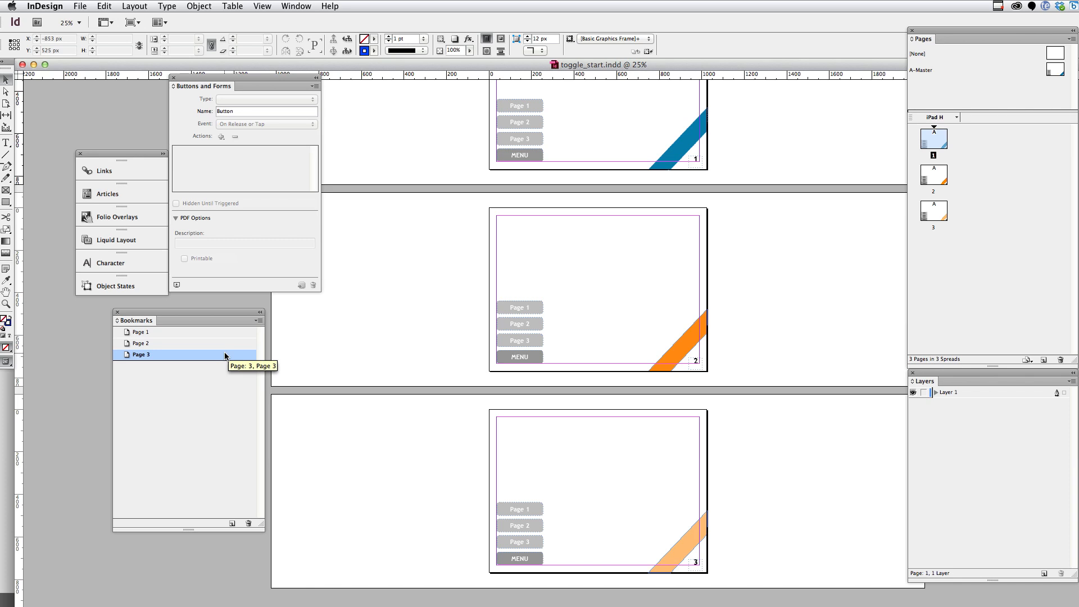
{"action": "mouse_move", "coordinate": [1062, 72]}
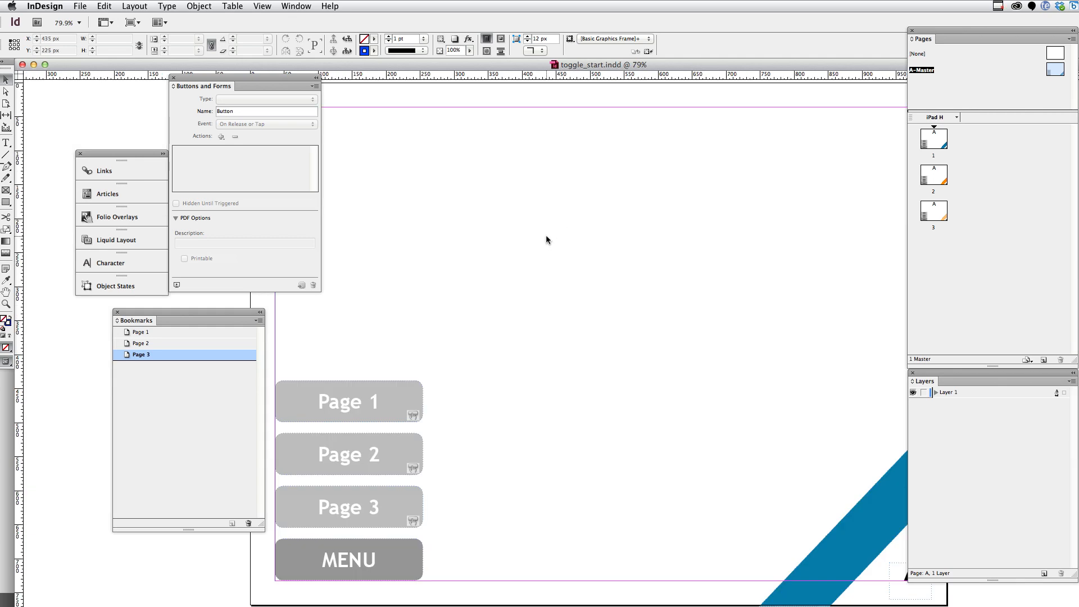
Select the Page 1 button and mark it Hidden Until Triggered.
{"action": "left_click", "coordinate": [349, 401]}
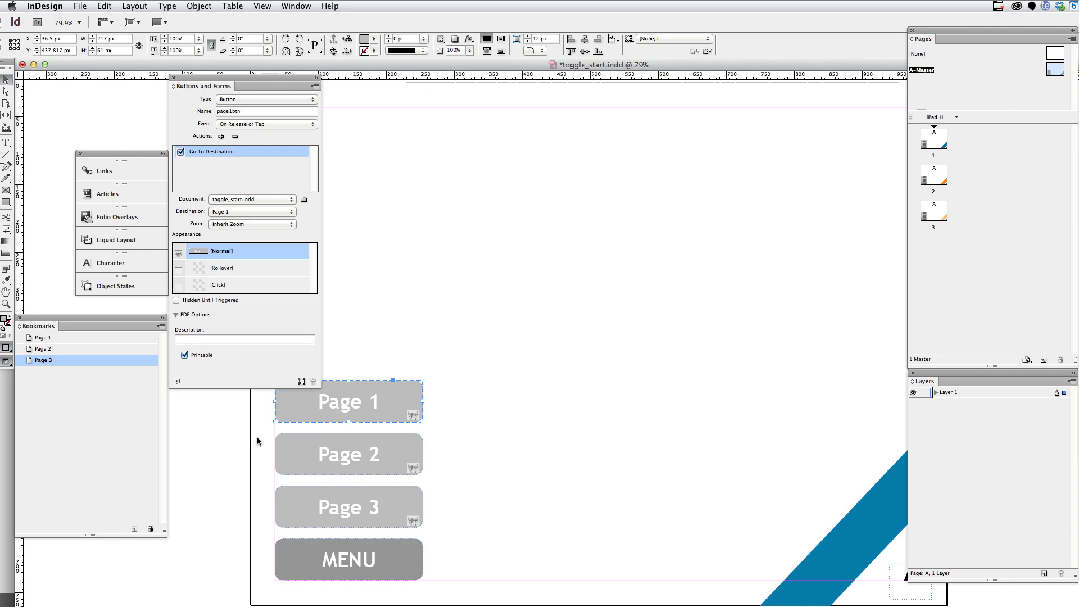
{"action": "mouse_move", "coordinate": [304, 421]}
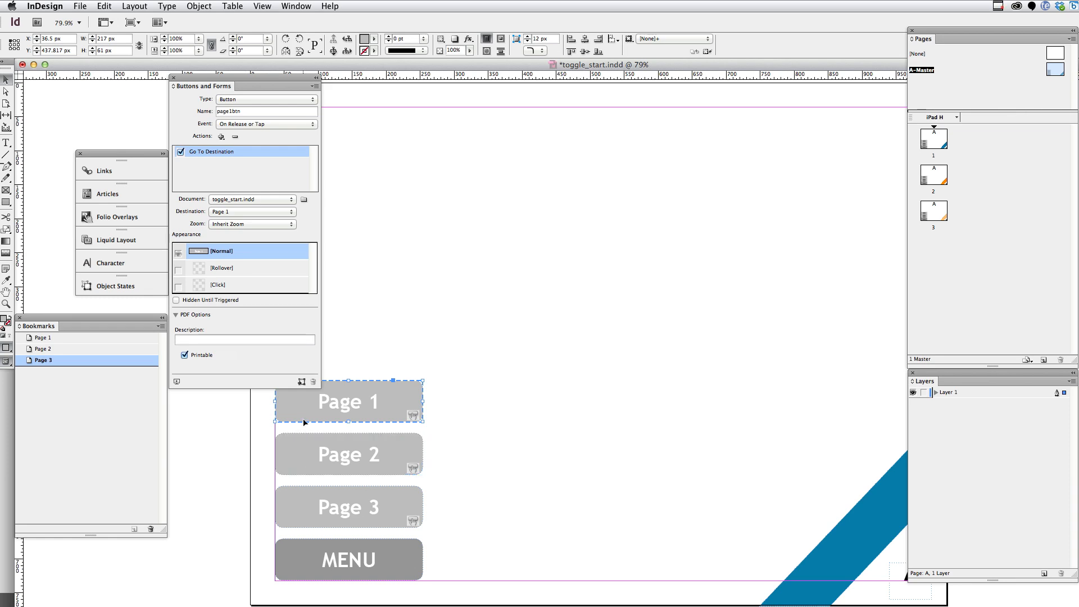
{"action": "mouse_move", "coordinate": [370, 401]}
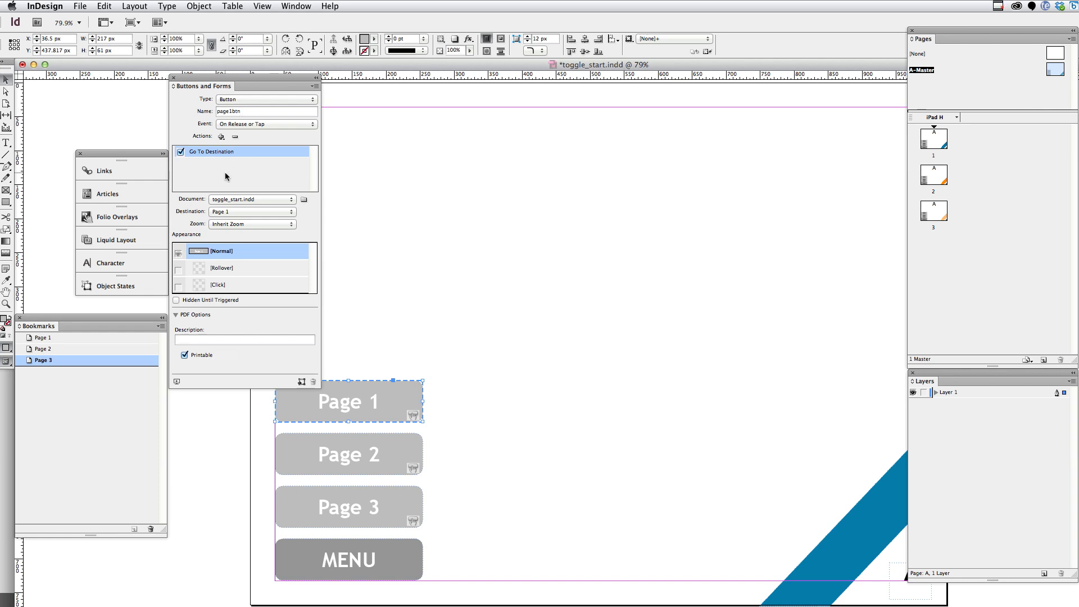
{"action": "mouse_move", "coordinate": [252, 171]}
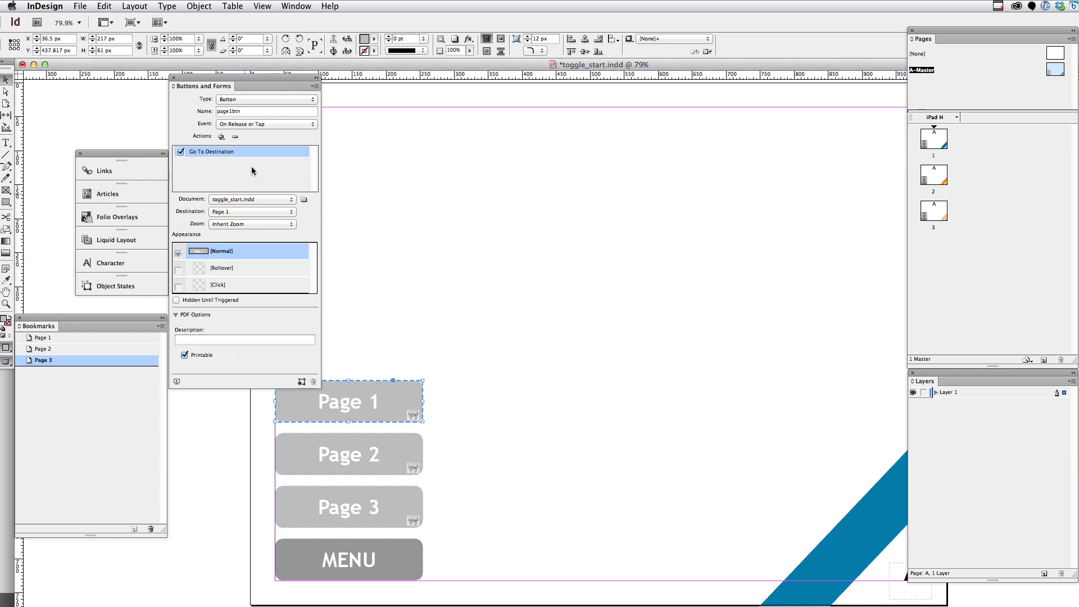
{"action": "mouse_move", "coordinate": [222, 136]}
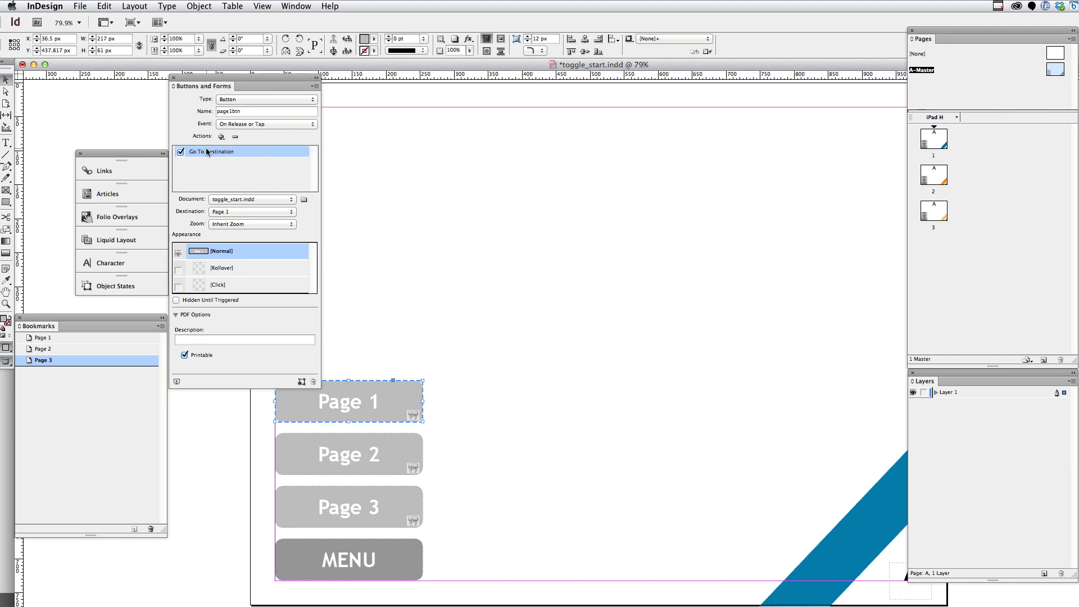
{"action": "mouse_move", "coordinate": [194, 215]}
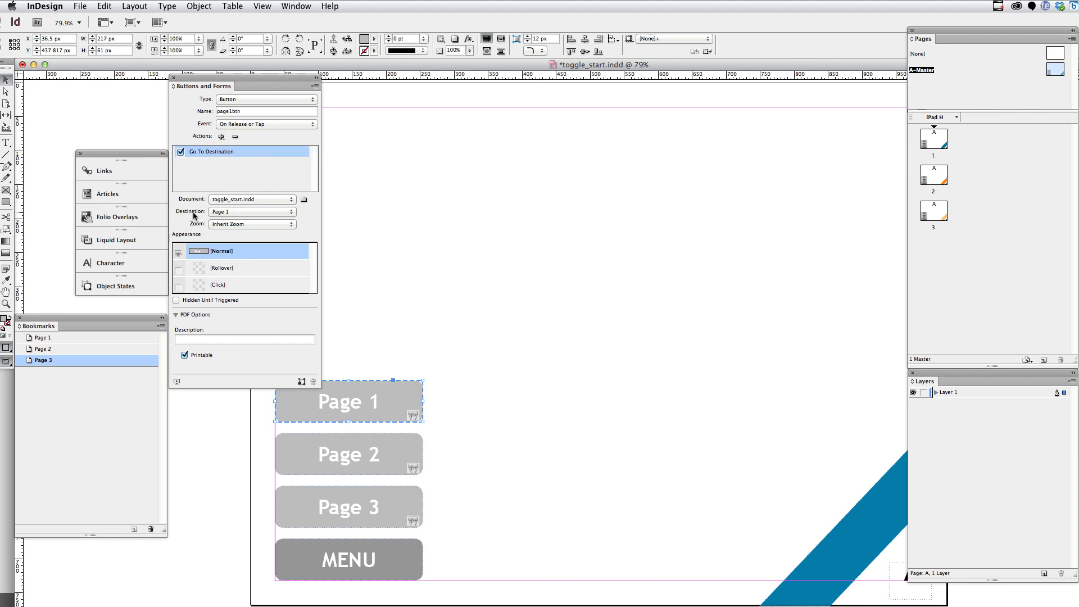
{"action": "mouse_move", "coordinate": [193, 325]}
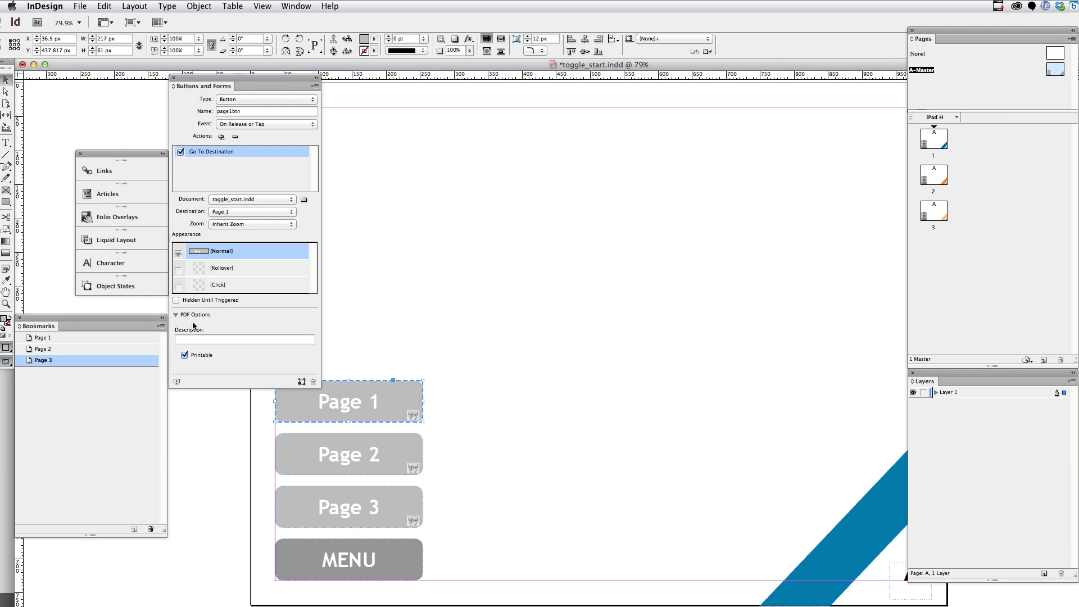
{"action": "left_click", "coordinate": [177, 300]}
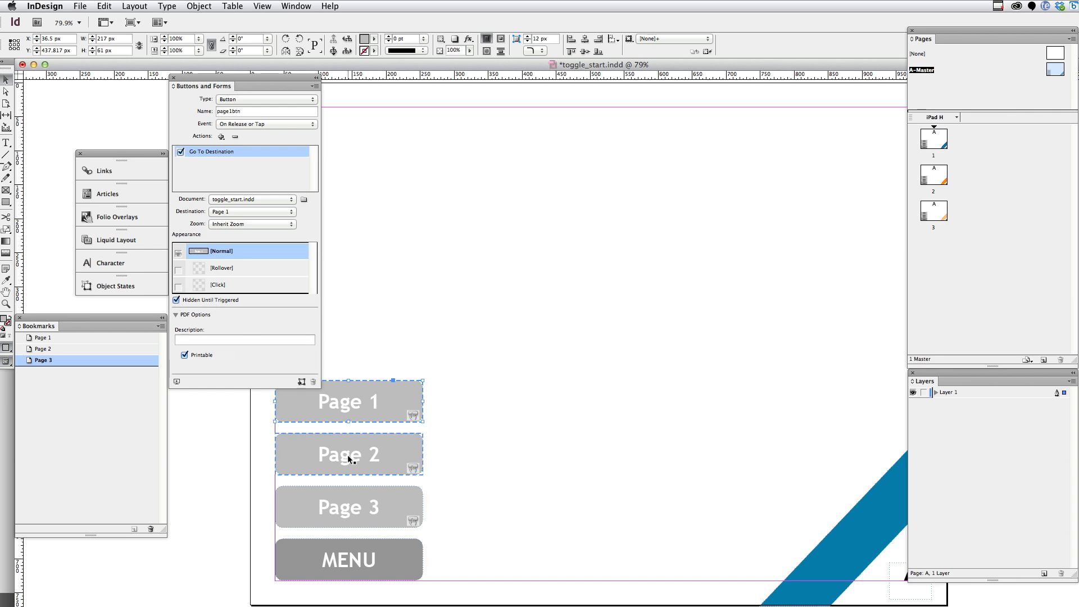
Give the Page 2 button a Go To Destination action to Page 2, hidden until triggered.
{"action": "left_click", "coordinate": [349, 454]}
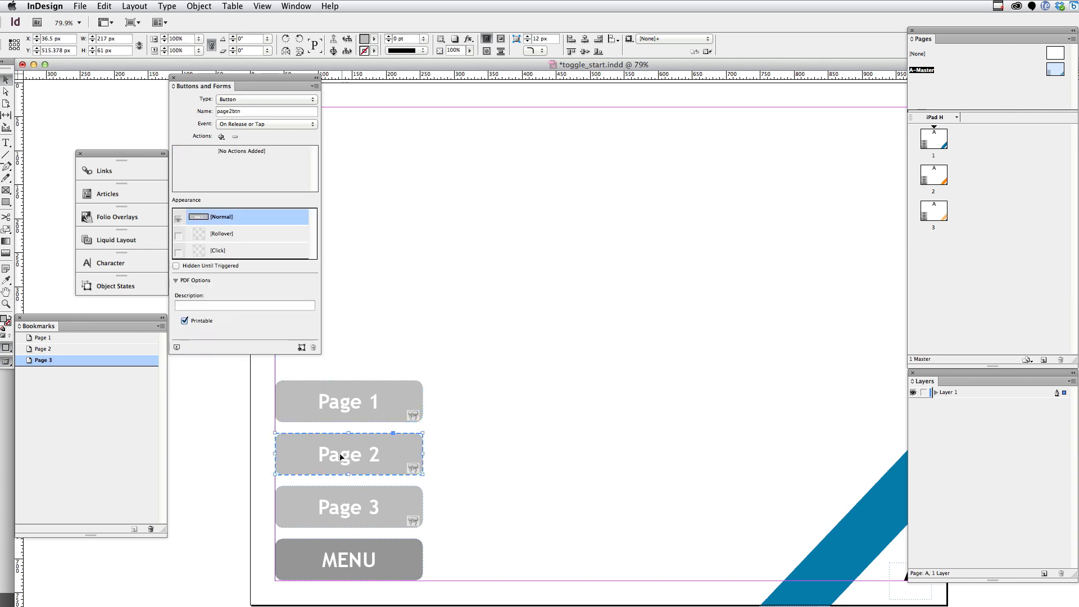
{"action": "left_click", "coordinate": [221, 136]}
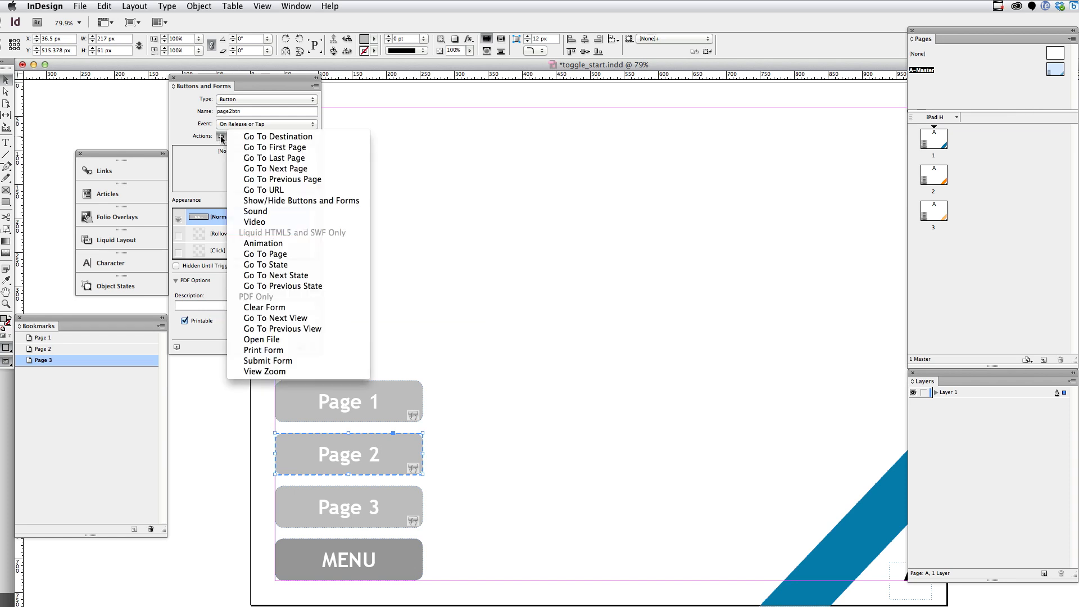
{"action": "left_click", "coordinate": [278, 136]}
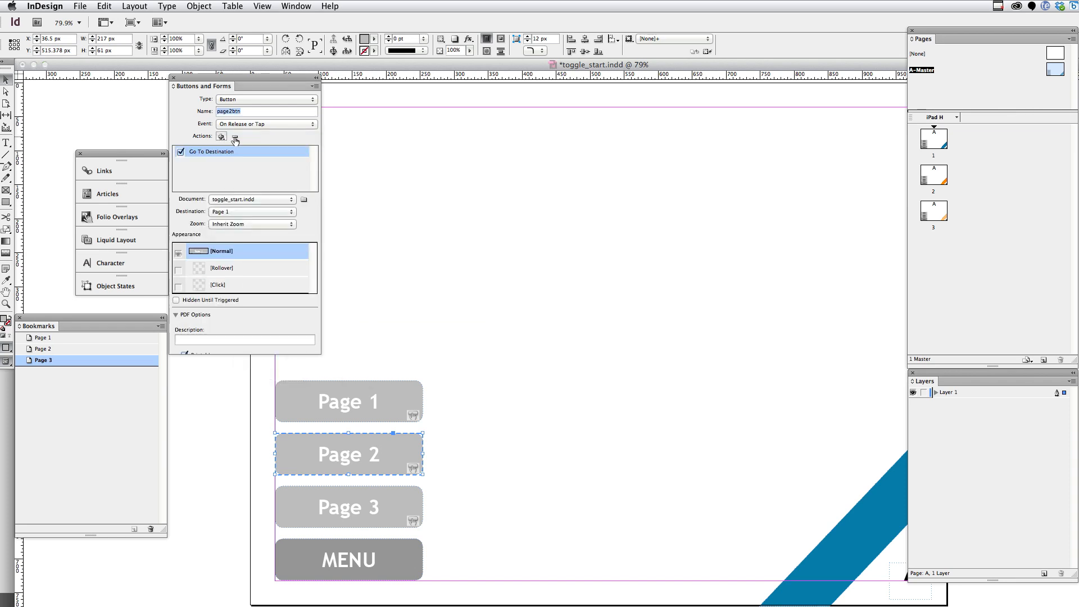
{"action": "left_click", "coordinate": [251, 211]}
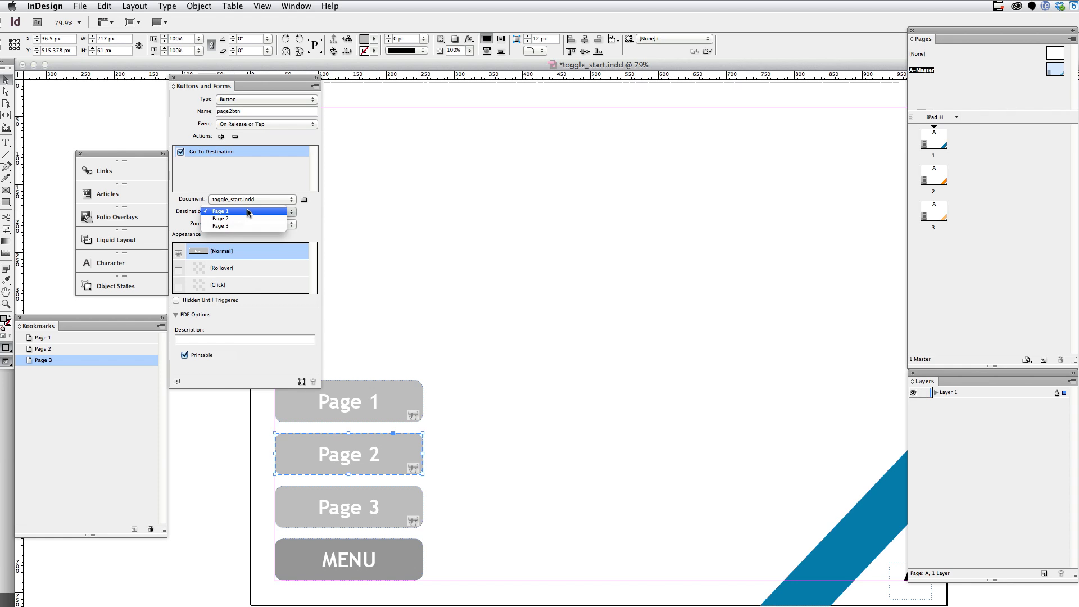
{"action": "left_click", "coordinate": [220, 218]}
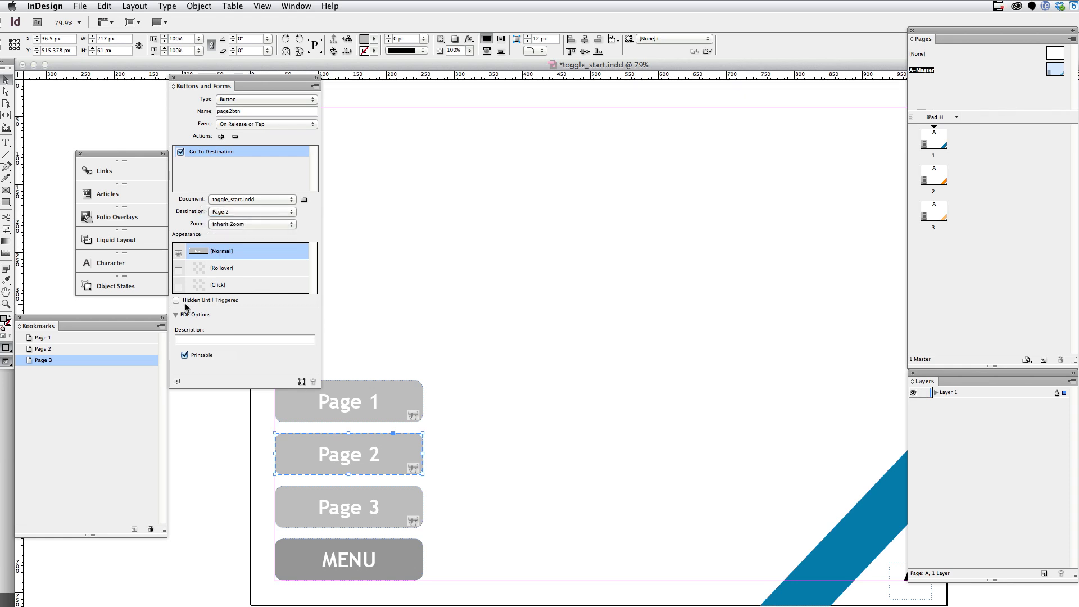
{"action": "left_click", "coordinate": [177, 300]}
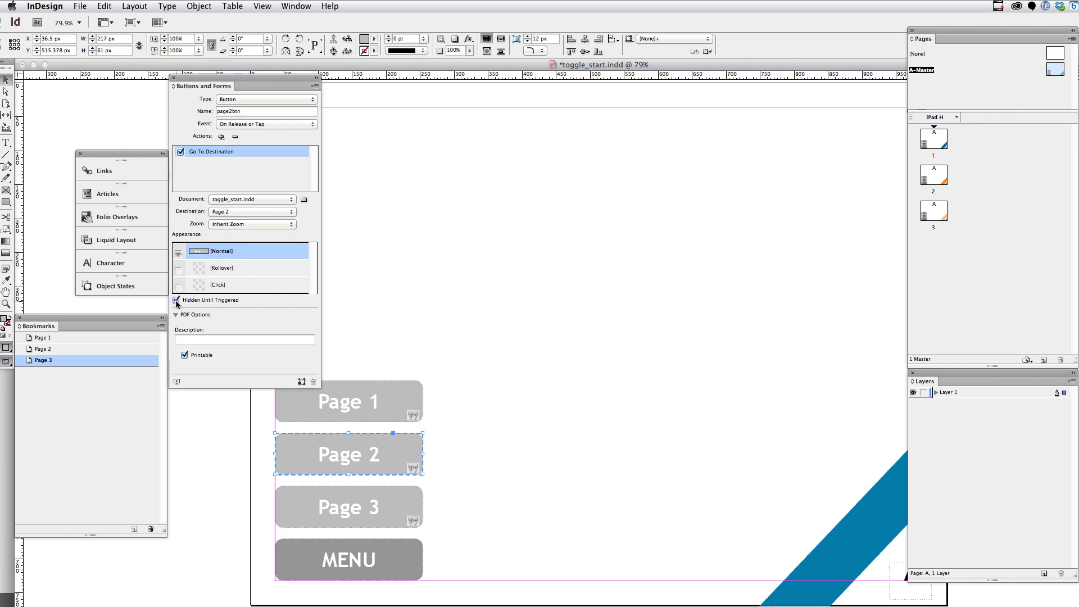
{"action": "left_click", "coordinate": [176, 300]}
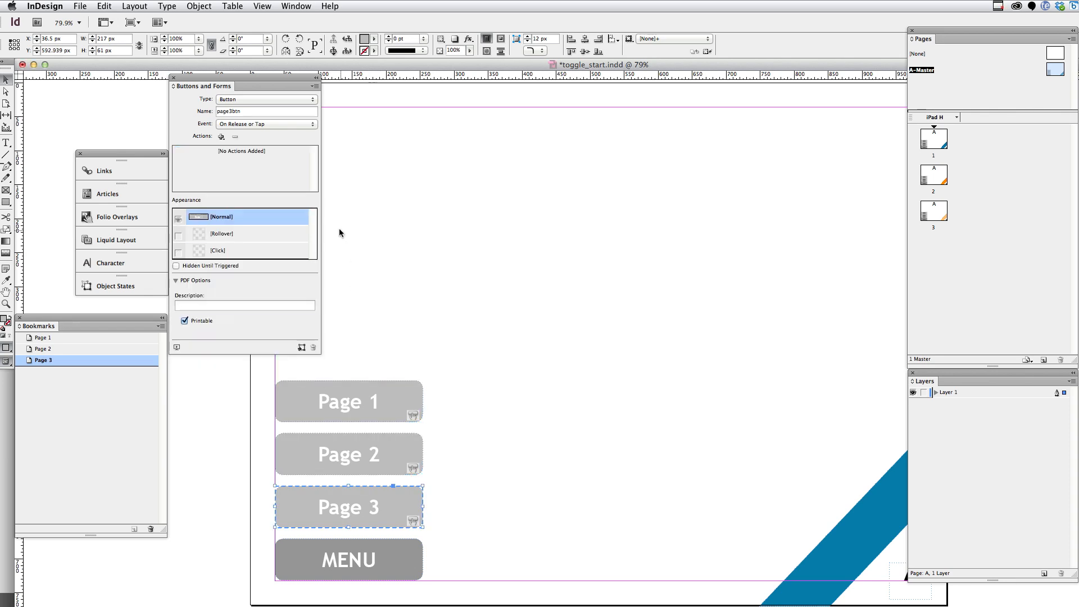
Add a Go To Destination action to Page 3 on page3btn and tick Hidden Until Triggered.
{"action": "left_click", "coordinate": [222, 136]}
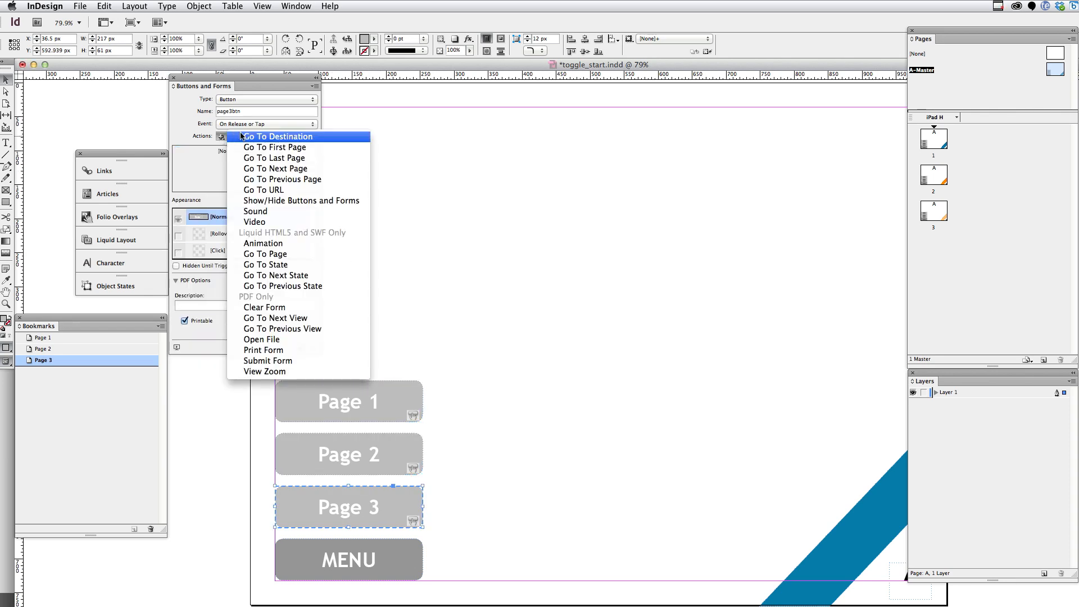
{"action": "left_click", "coordinate": [279, 136]}
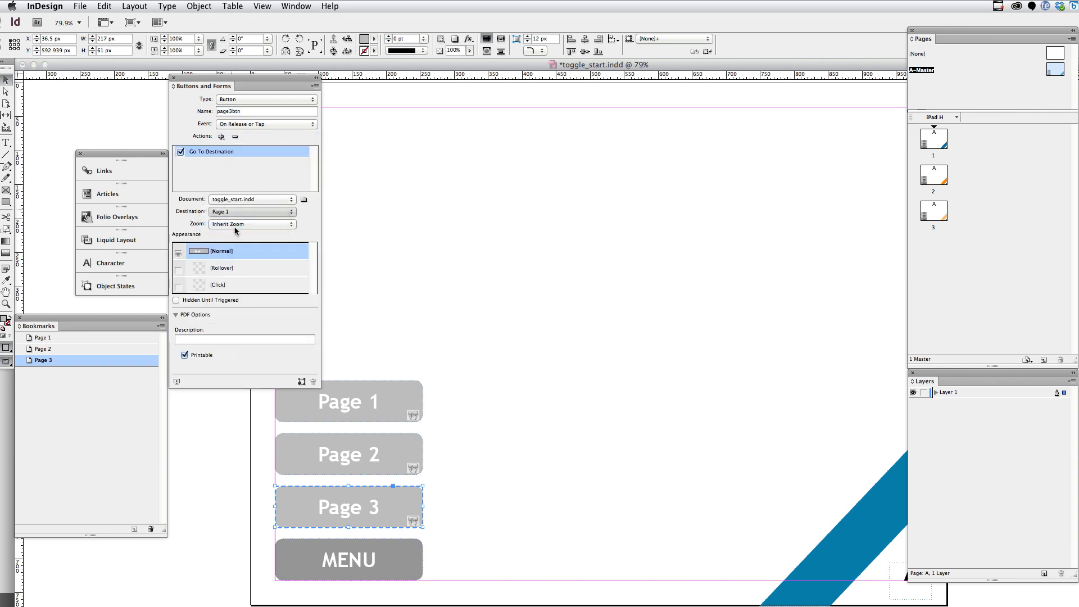
{"action": "left_click", "coordinate": [251, 212]}
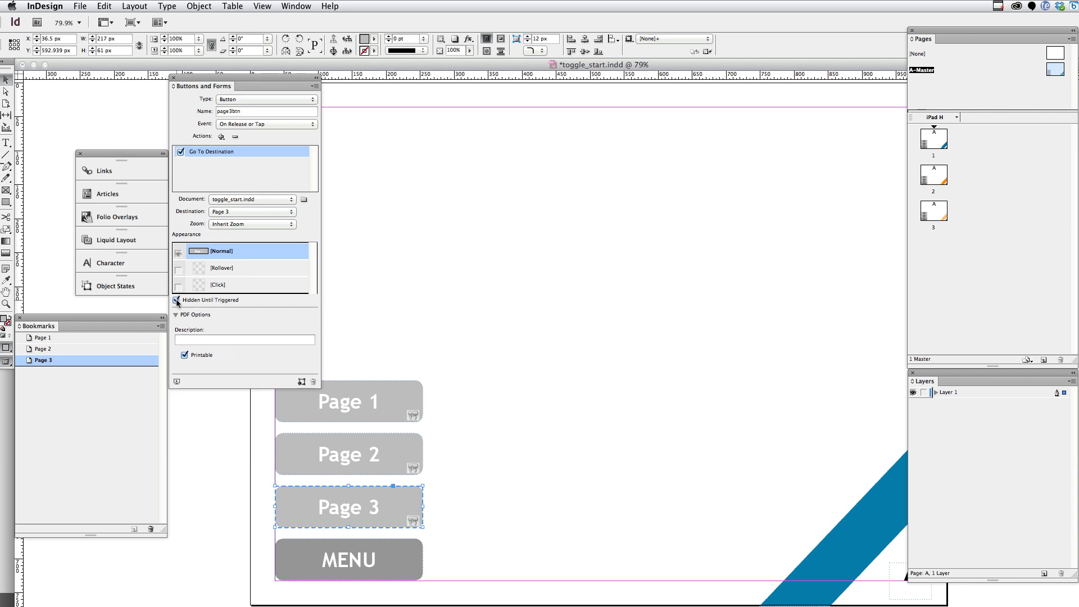
{"action": "left_click", "coordinate": [177, 299]}
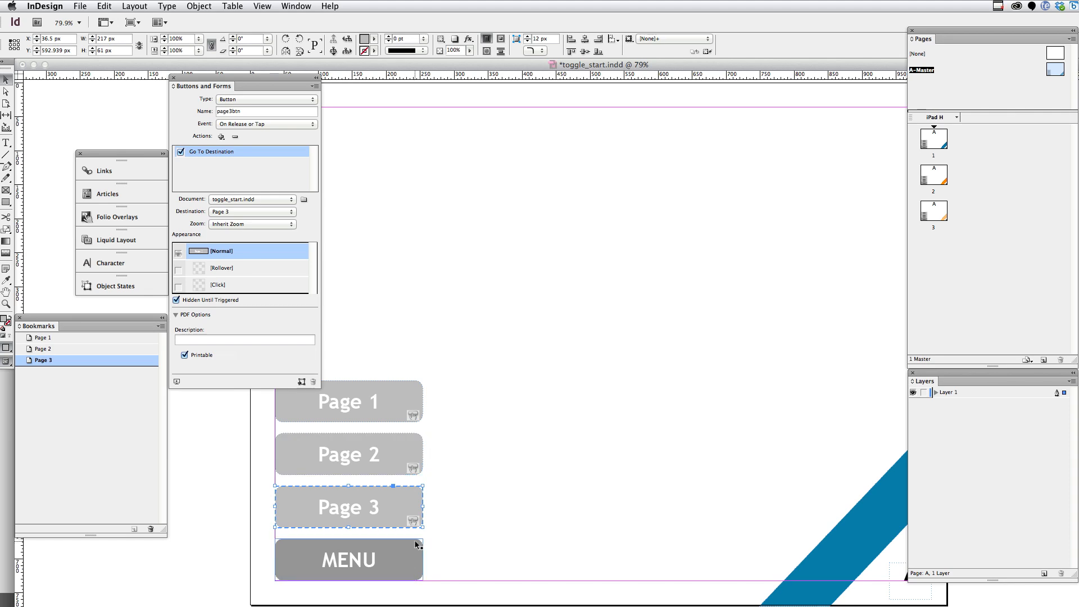
Set the MENU graphic's form type to Button and replace its default name with menubtn.
{"action": "left_click", "coordinate": [348, 560]}
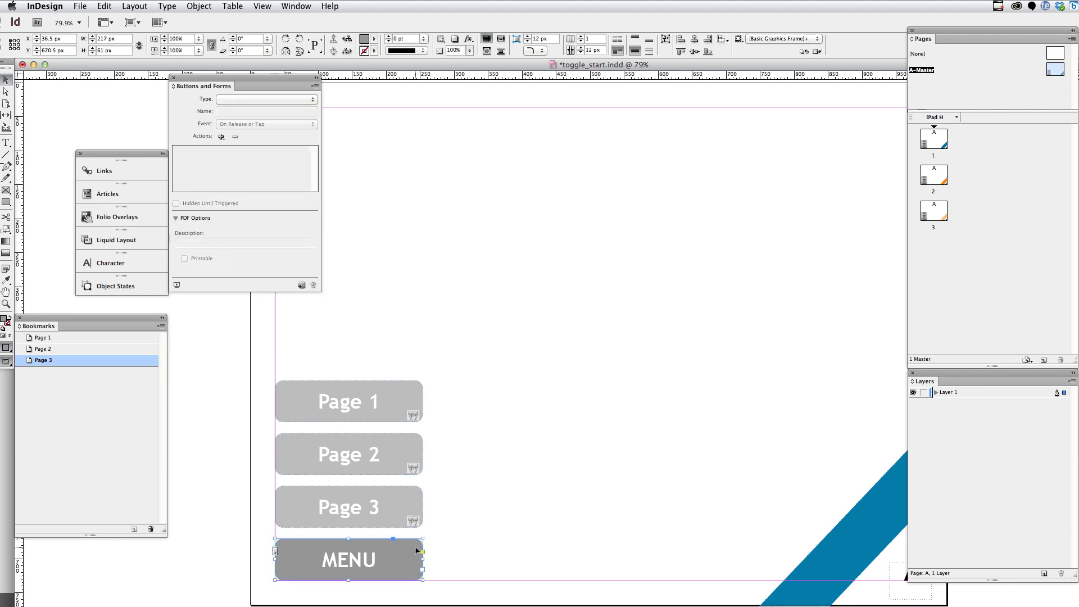
{"action": "mouse_move", "coordinate": [360, 278]}
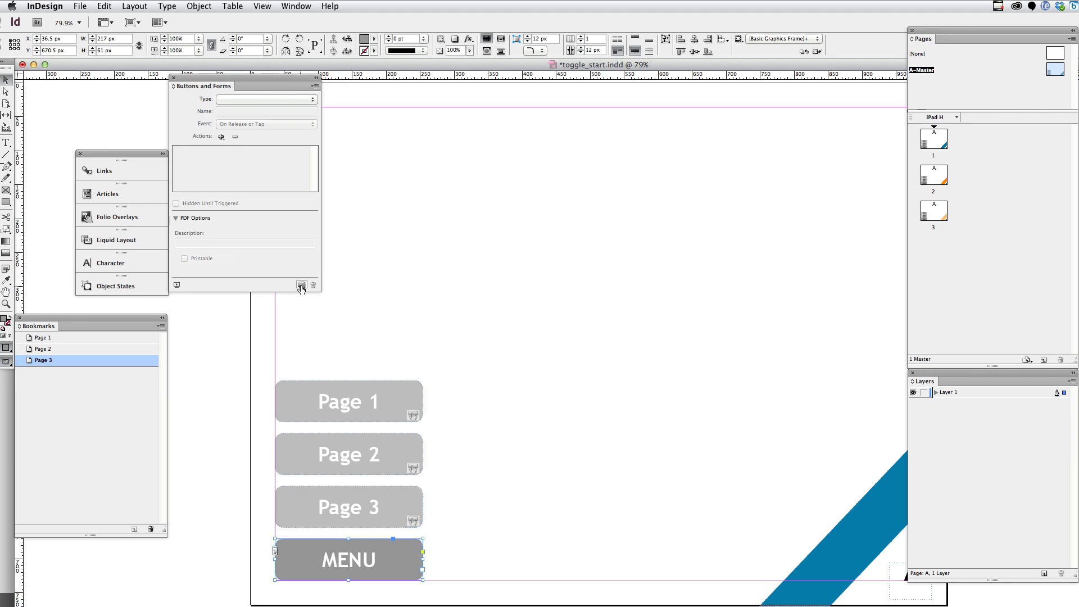
{"action": "mouse_move", "coordinate": [301, 285]}
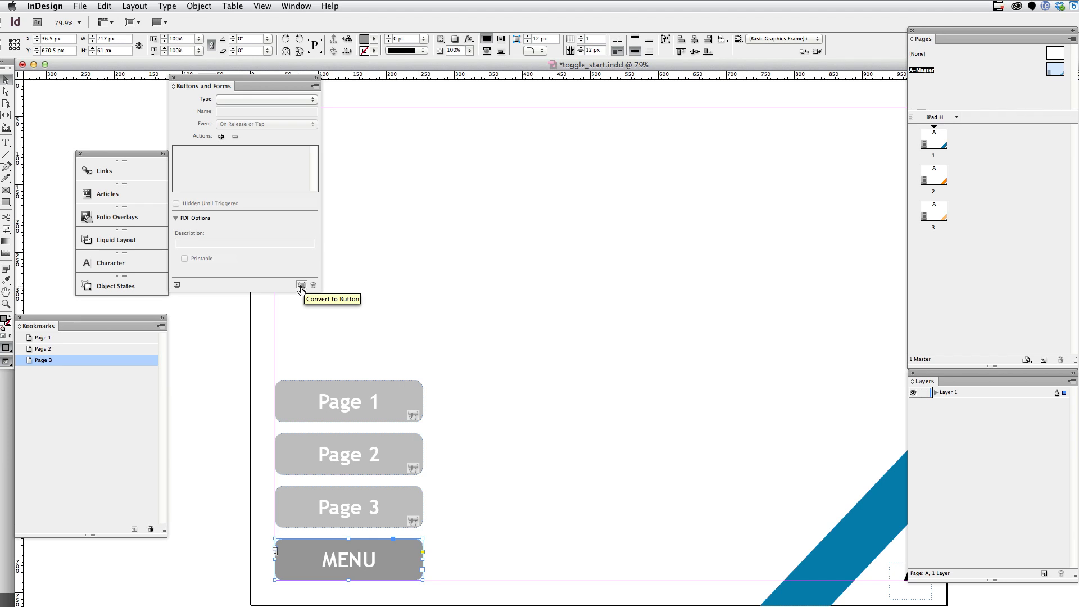
{"action": "left_click", "coordinate": [313, 99]}
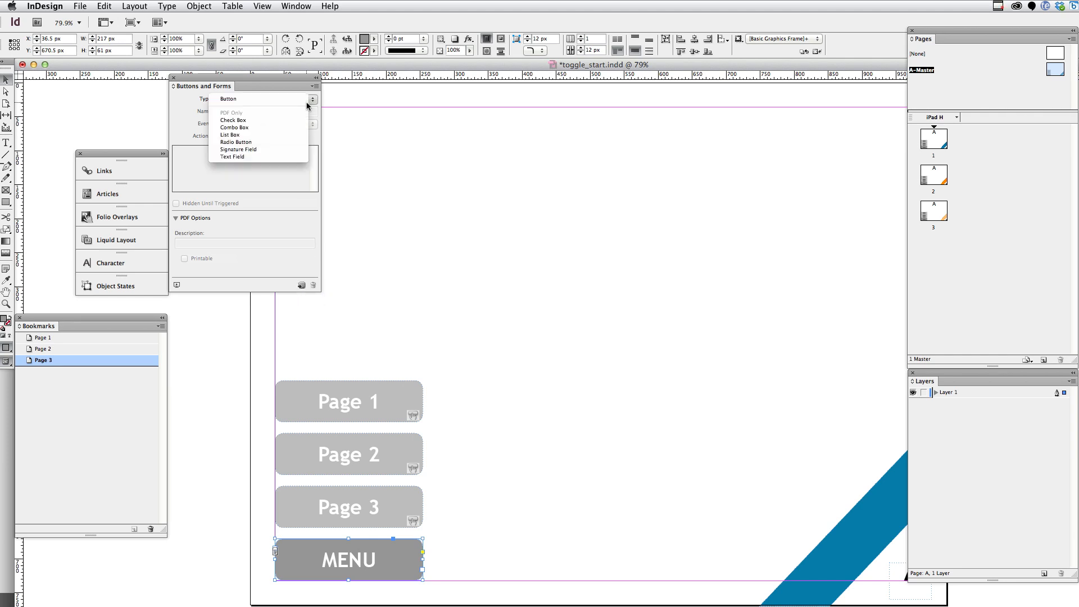
{"action": "left_click", "coordinate": [228, 99]}
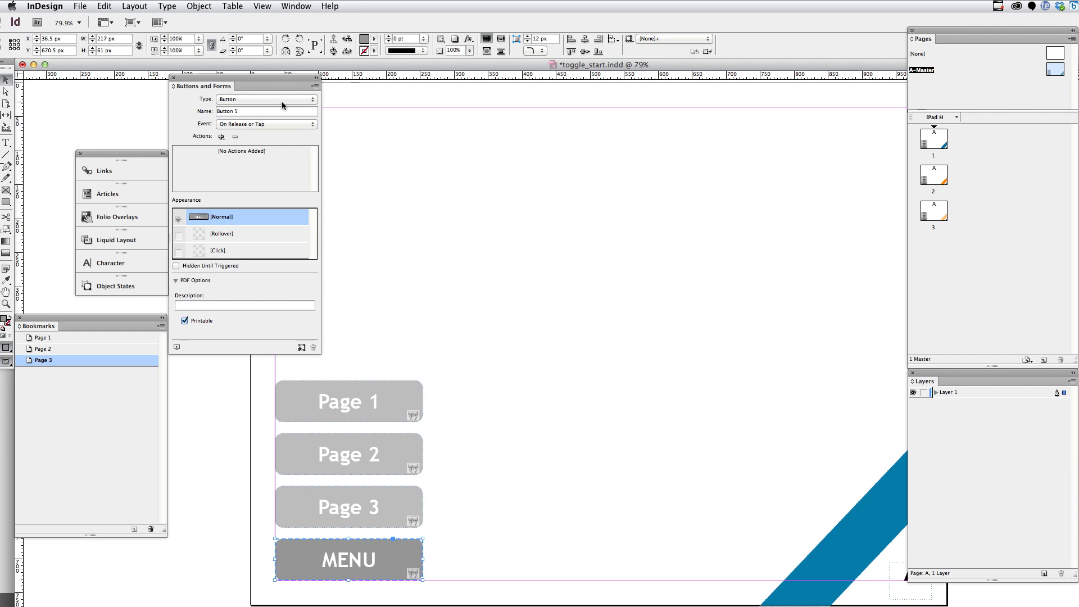
{"action": "triple_click", "coordinate": [266, 111]}
{"action": "type", "text": "menubtn"}
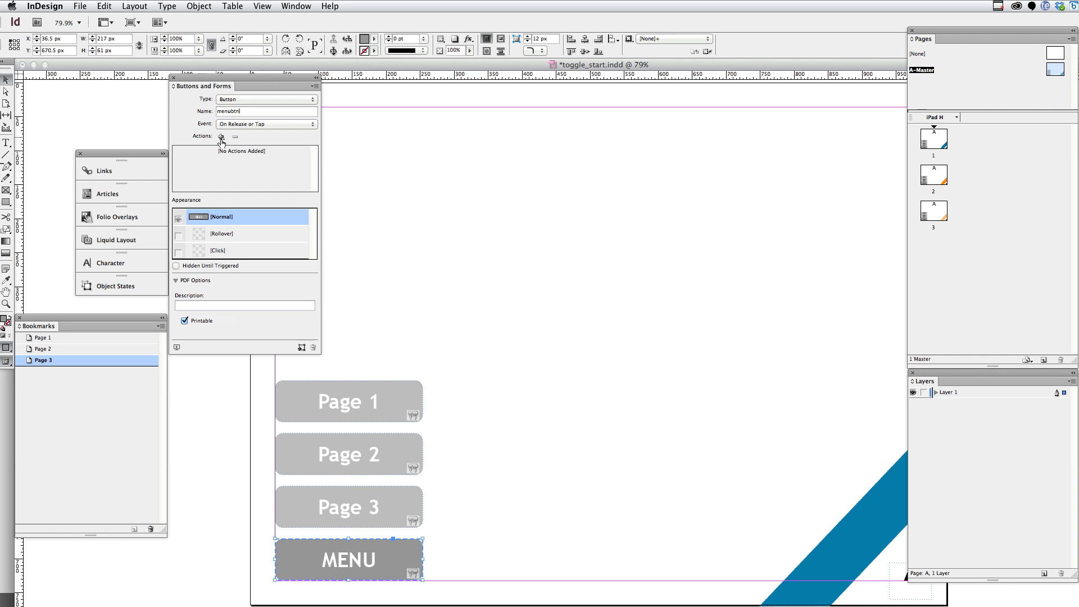
Add a Show/Hide Buttons and Forms action to menubtn.
{"action": "left_click", "coordinate": [220, 136]}
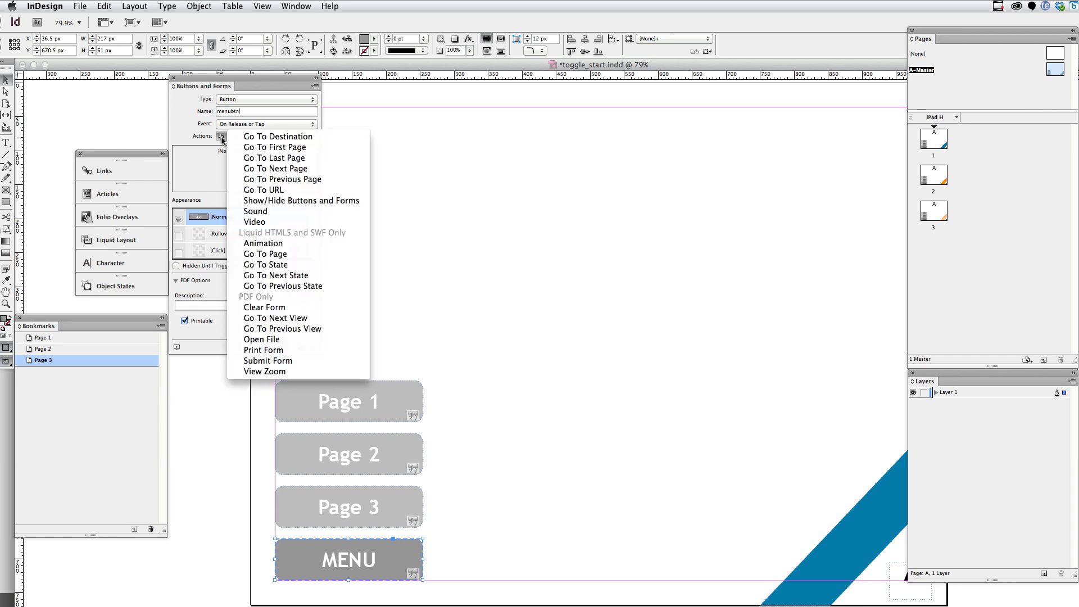
{"action": "mouse_move", "coordinate": [300, 200]}
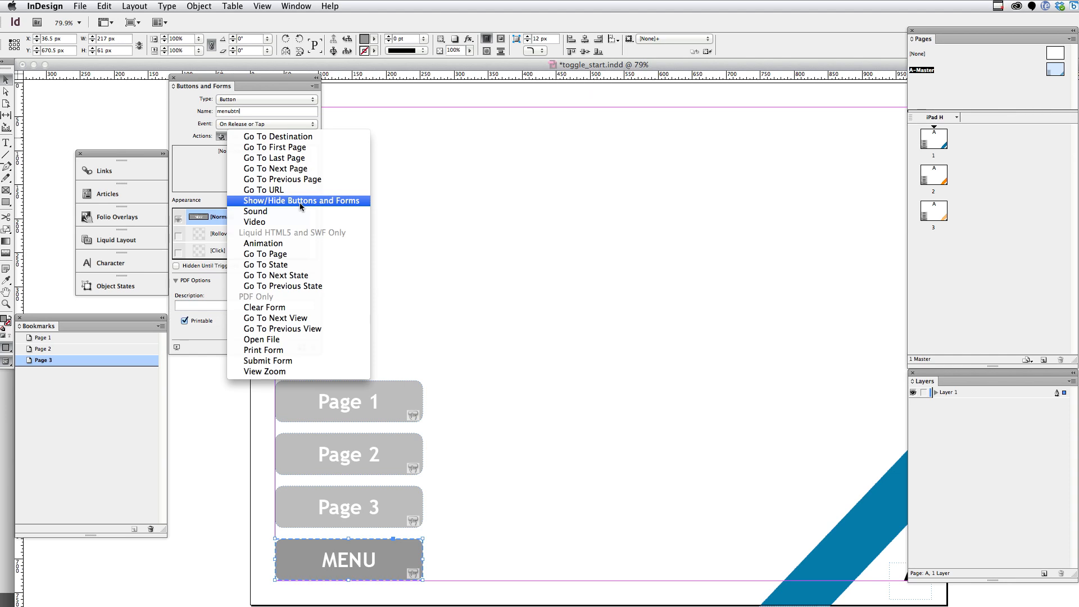
{"action": "left_click", "coordinate": [301, 200]}
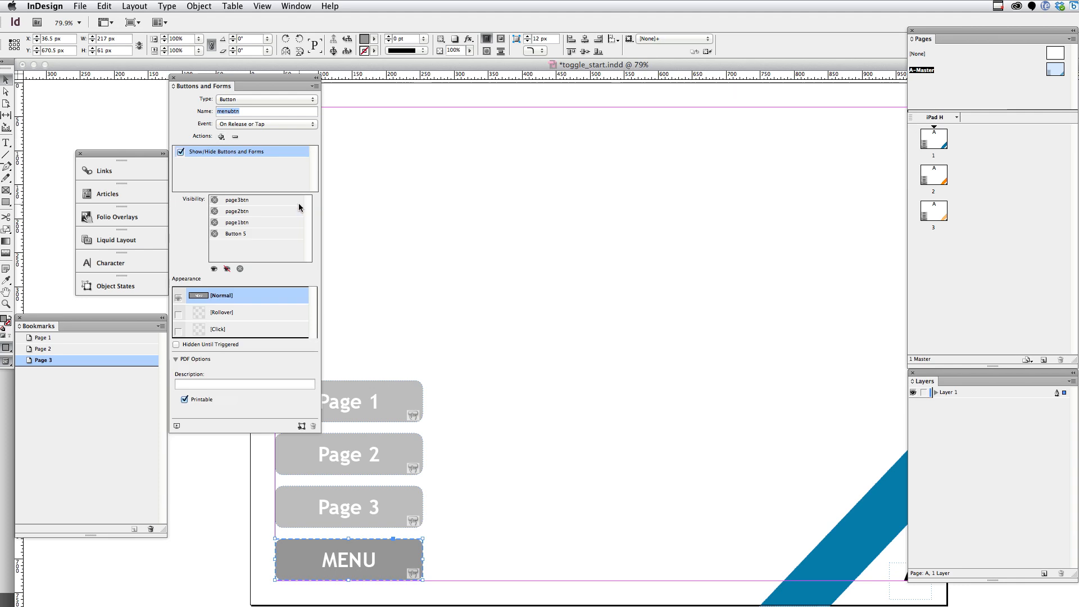
{"action": "mouse_move", "coordinate": [521, 541]}
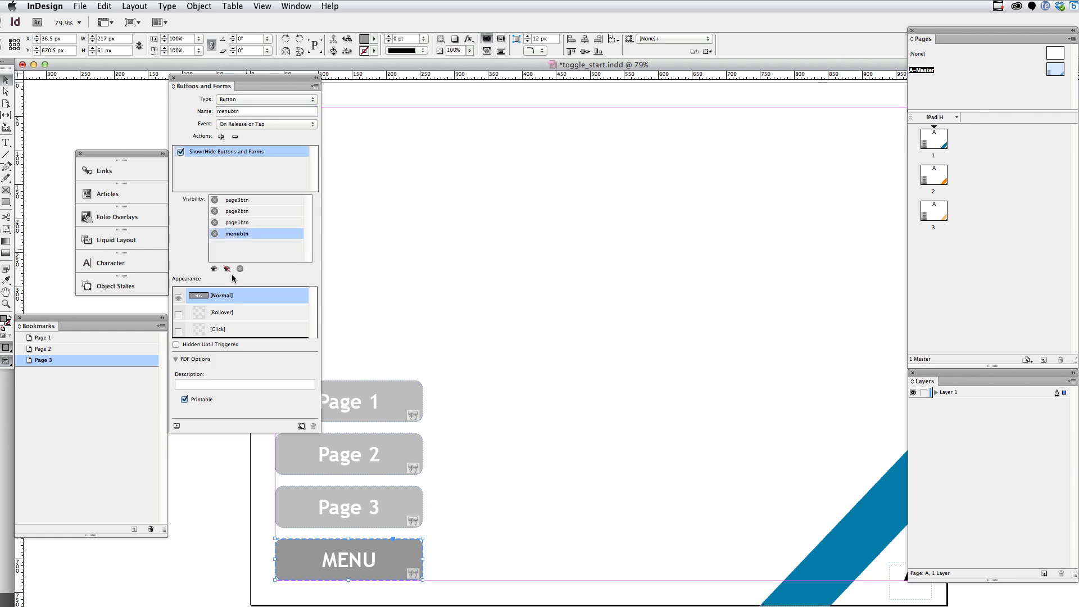
{"action": "mouse_move", "coordinate": [248, 241]}
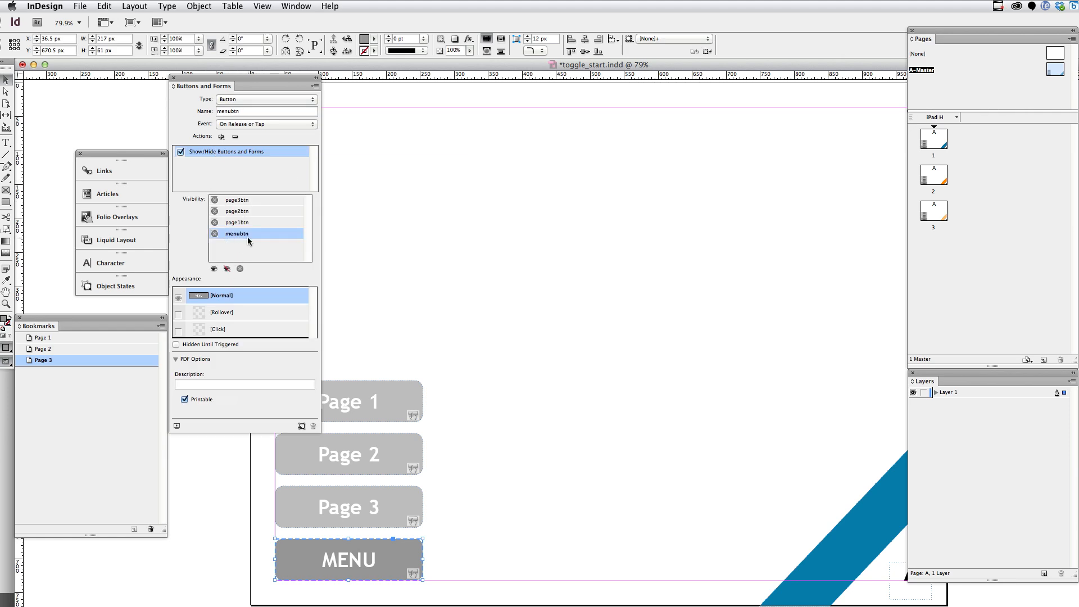
{"action": "mouse_move", "coordinate": [251, 221]}
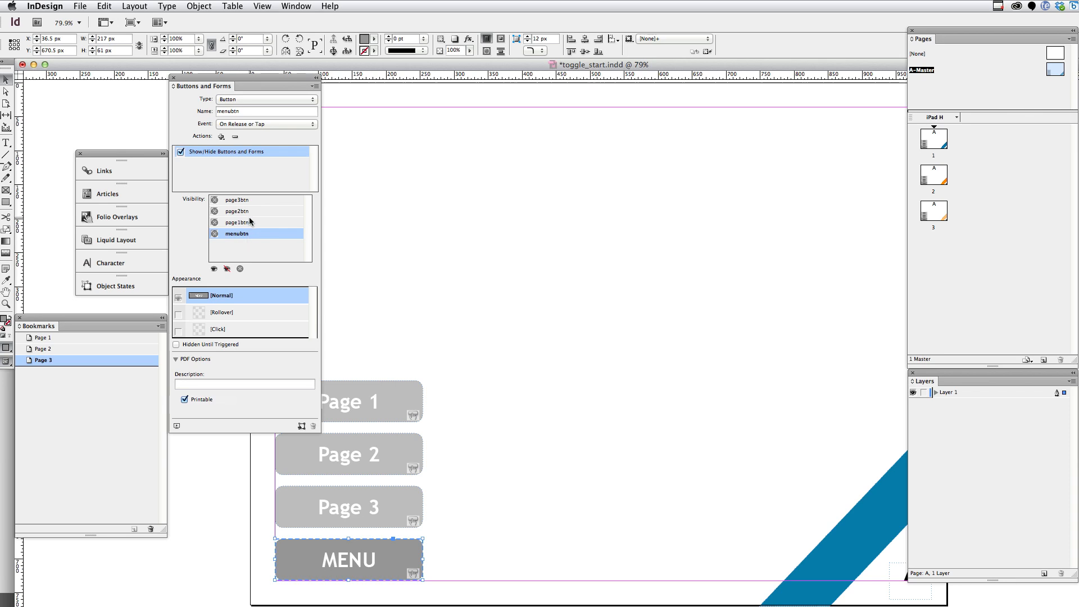
{"action": "mouse_move", "coordinate": [256, 205]}
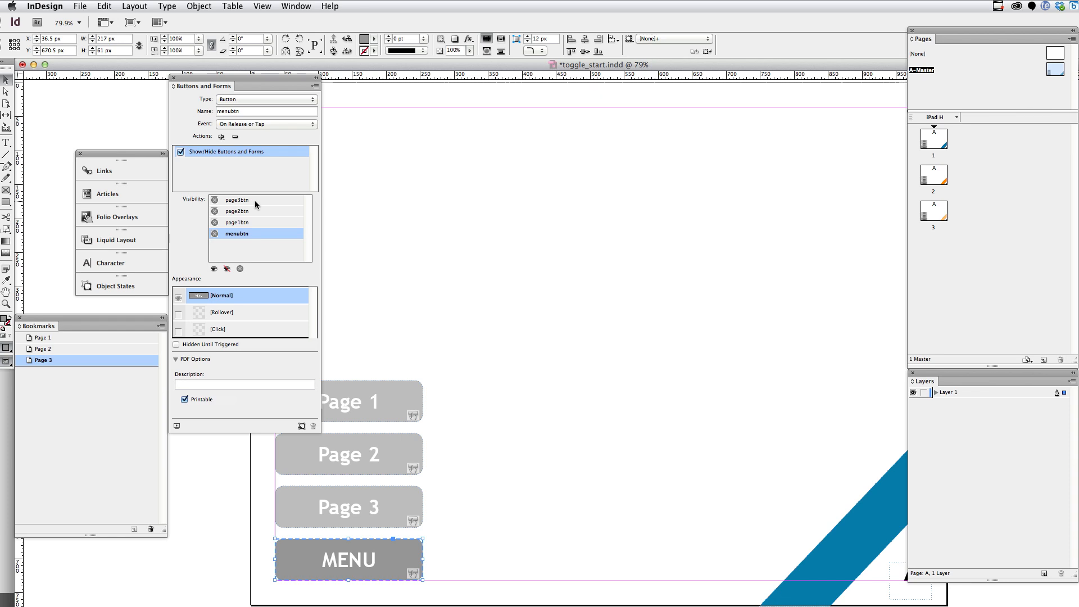
Select page3btn through page1btn in menubtn's Visibility list.
{"action": "left_click", "coordinate": [236, 199]}
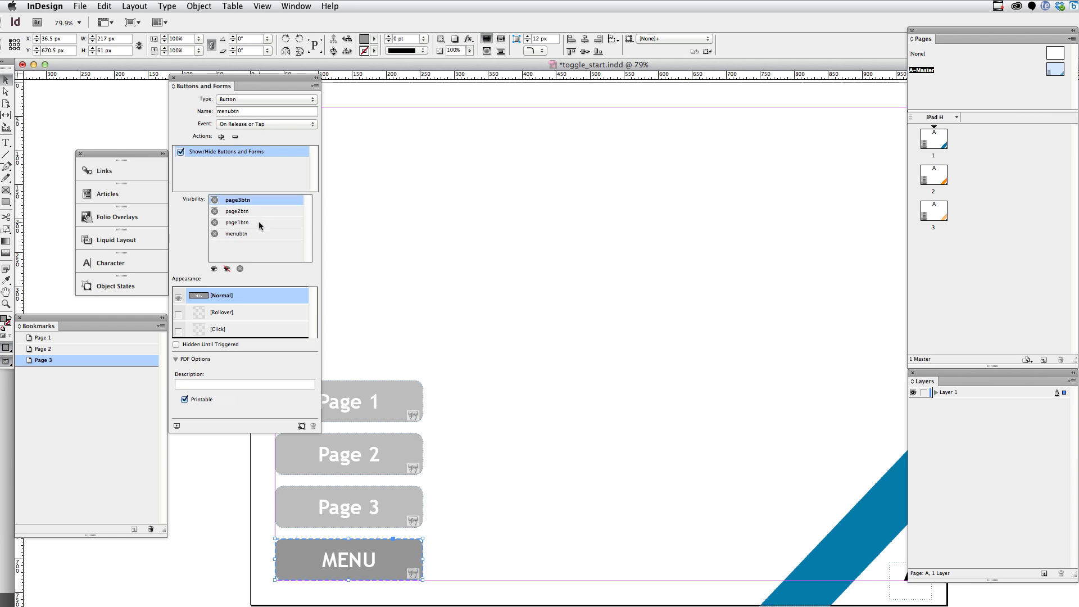
{"action": "left_click", "coordinate": [236, 223]}
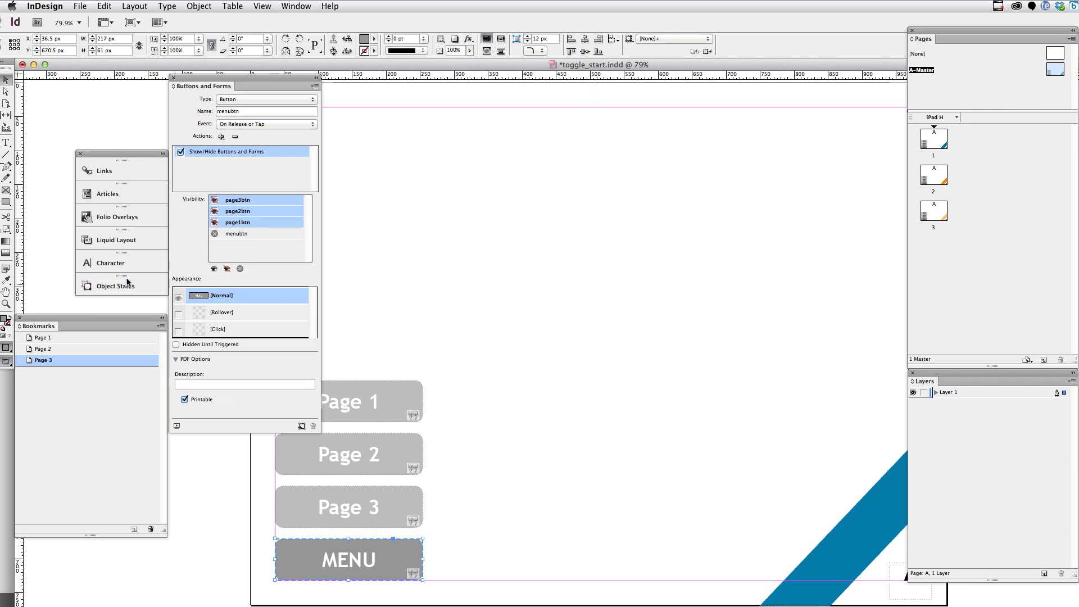
{"action": "mouse_move", "coordinate": [157, 322]}
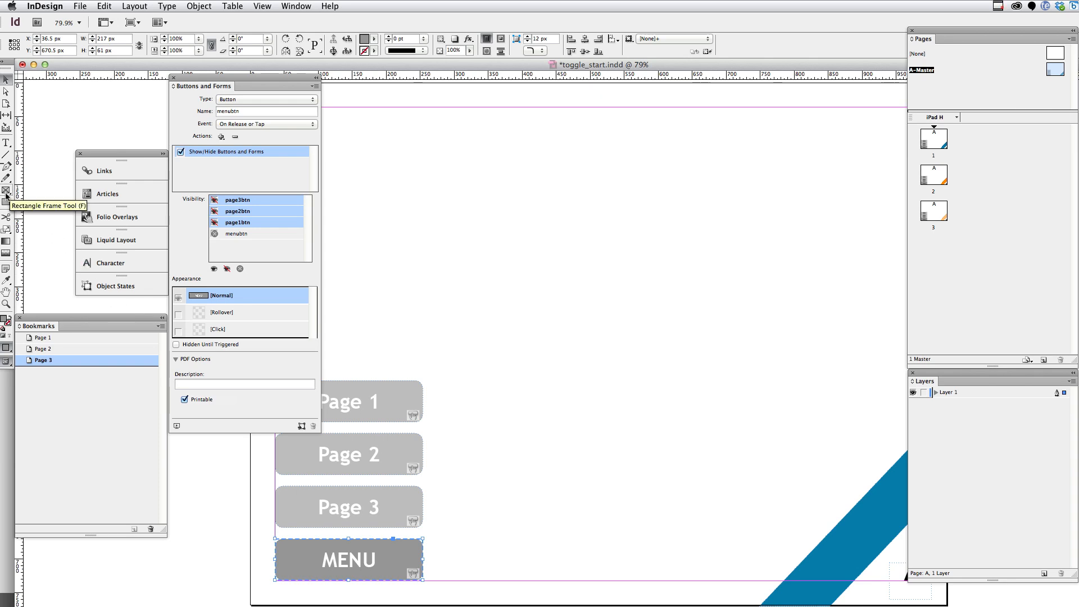
{"action": "mouse_move", "coordinate": [429, 580]}
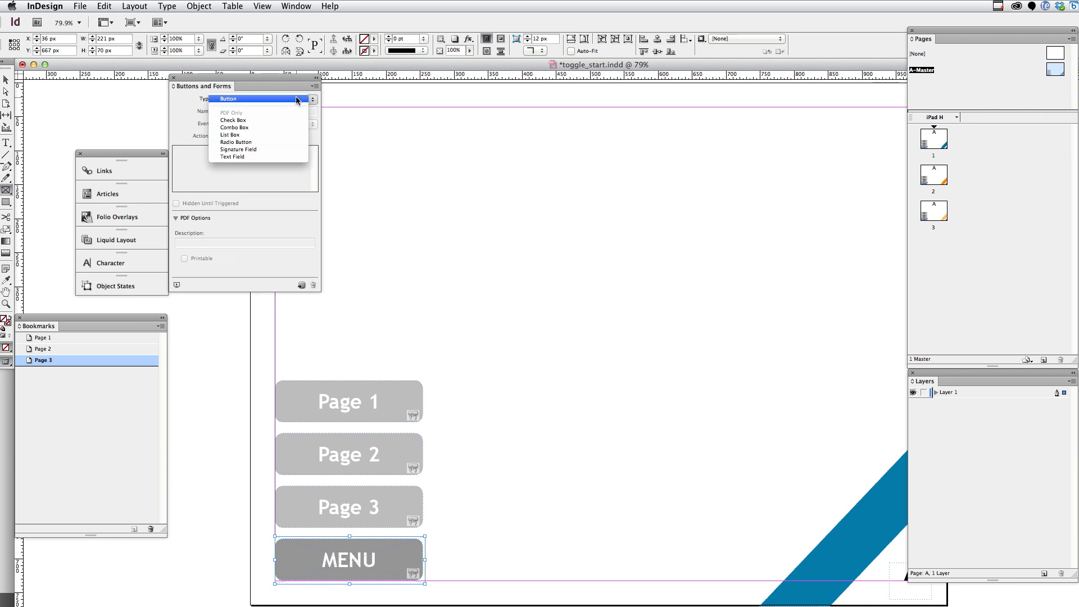
Convert the empty frame over MENU into a Button named togglebtn.
{"action": "left_click", "coordinate": [227, 99]}
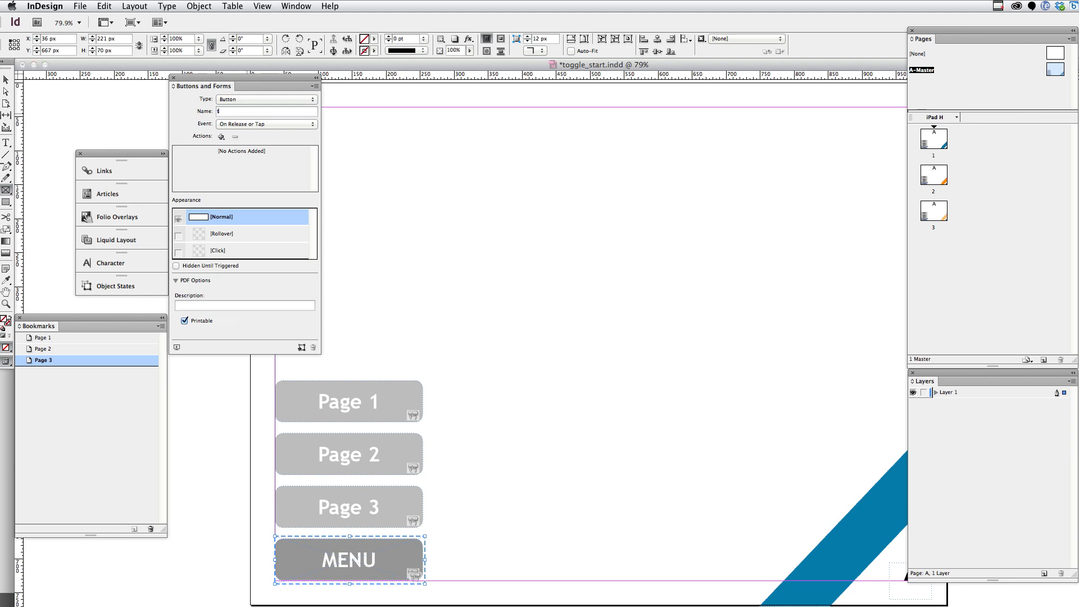
{"action": "type", "text": "togglebtn"}
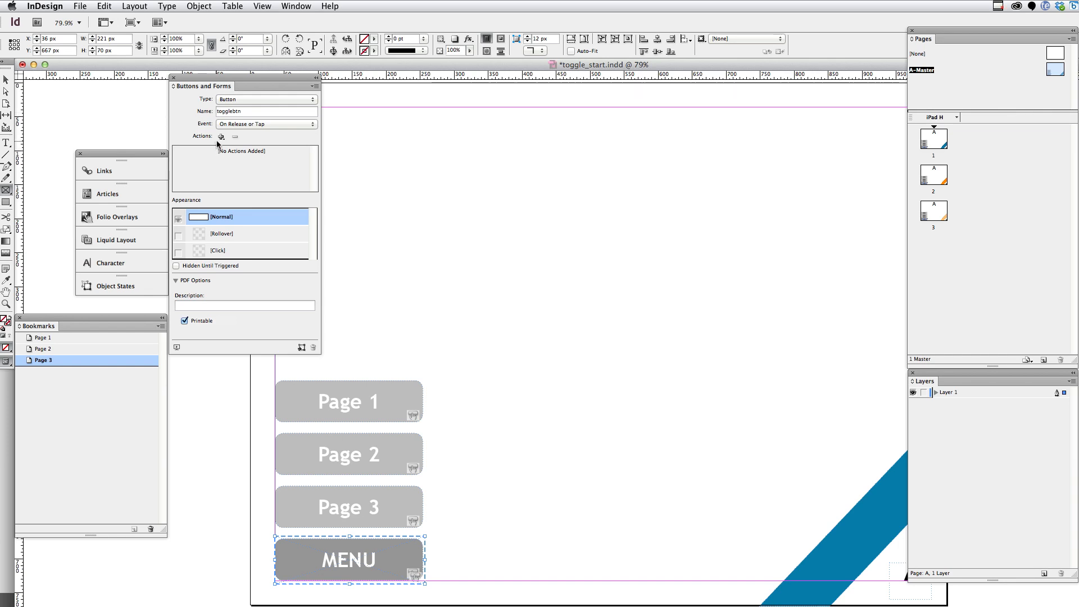
{"action": "left_click", "coordinate": [221, 136]}
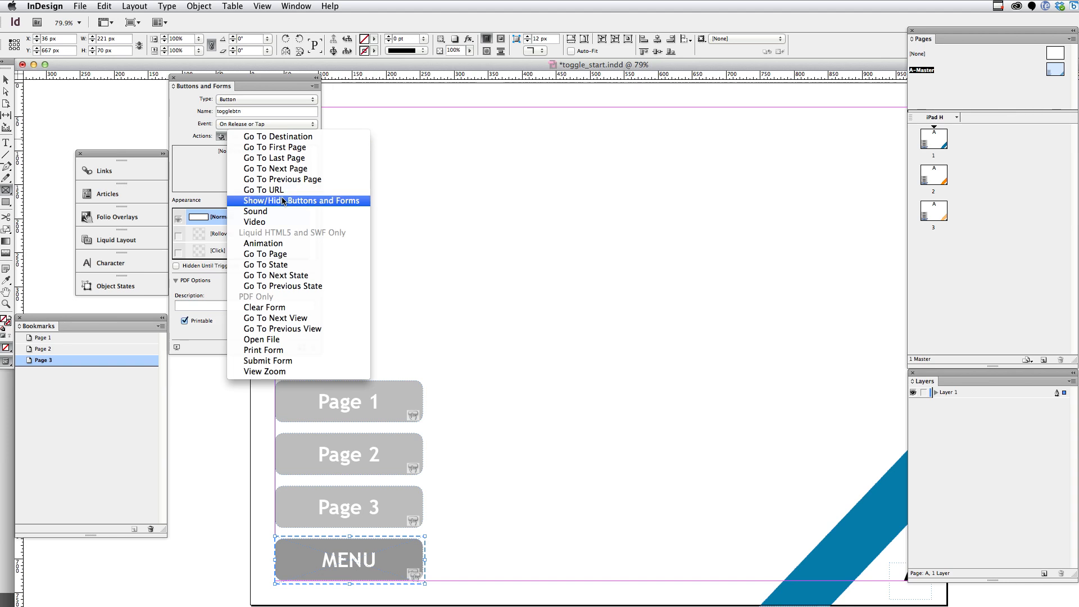
Add a Show/Hide Buttons and Forms action to togglebtn and set button visibility.
{"action": "left_click", "coordinate": [300, 200]}
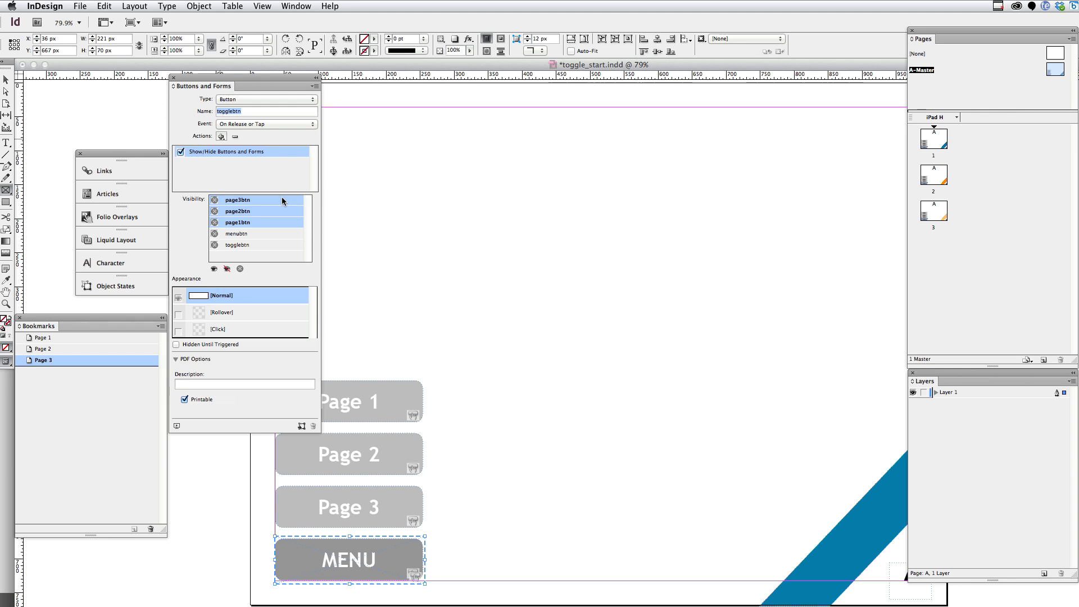
{"action": "mouse_move", "coordinate": [235, 244]}
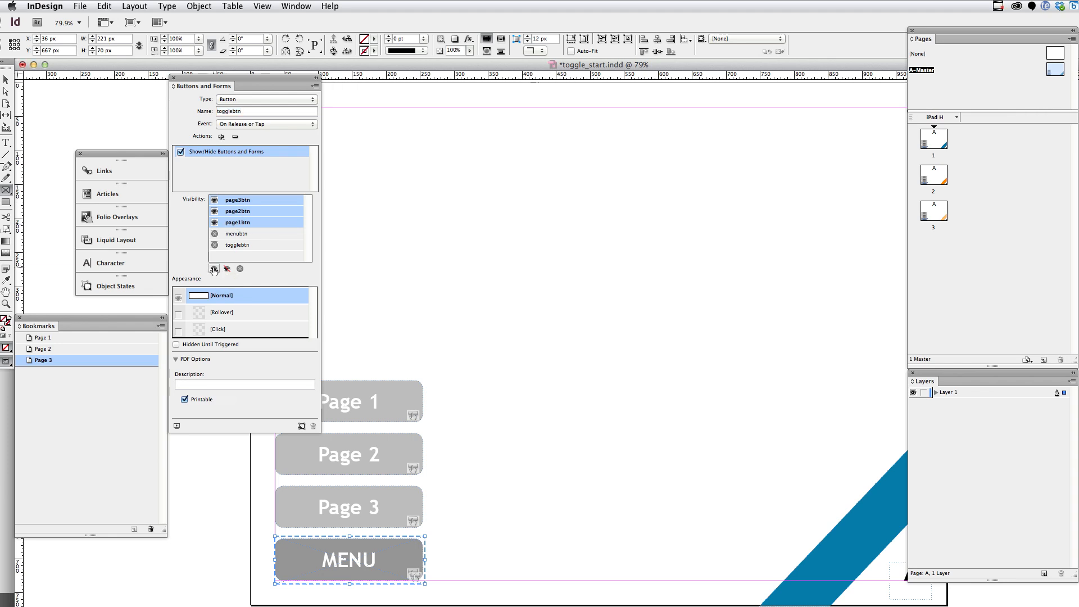
{"action": "left_click", "coordinate": [237, 245]}
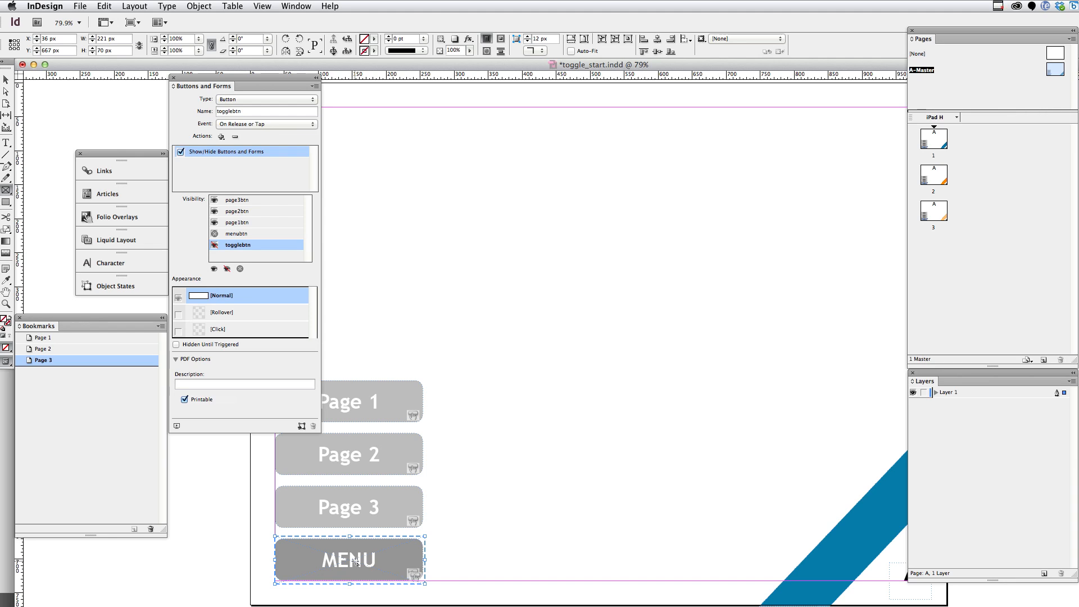
{"action": "mouse_move", "coordinate": [344, 471]}
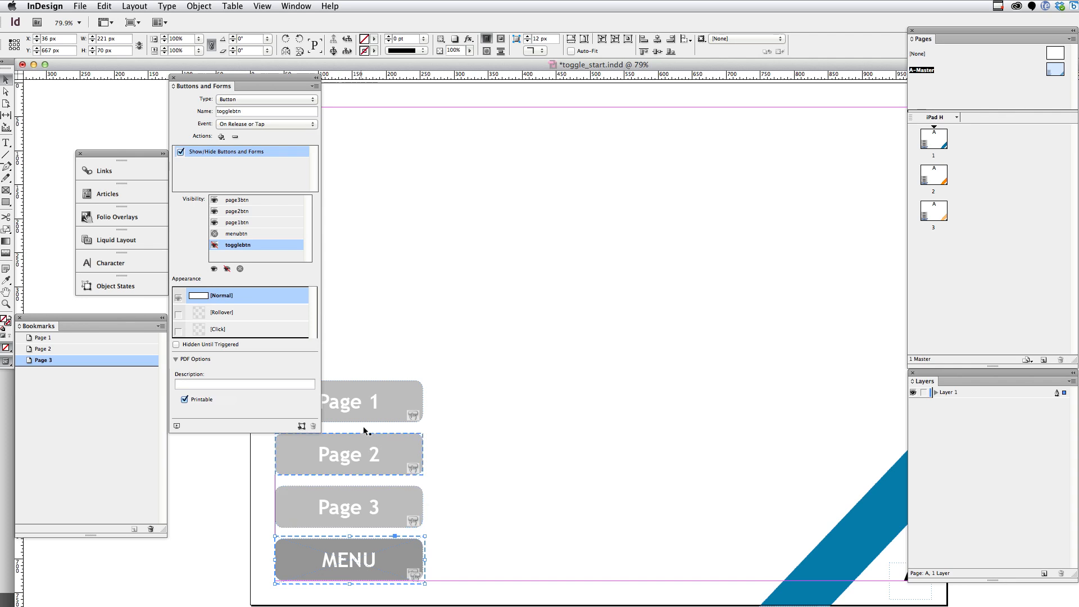
Add a Show/Hide action to page1btn that hides page1btn, page2btn and page3btn.
{"action": "left_click", "coordinate": [349, 401]}
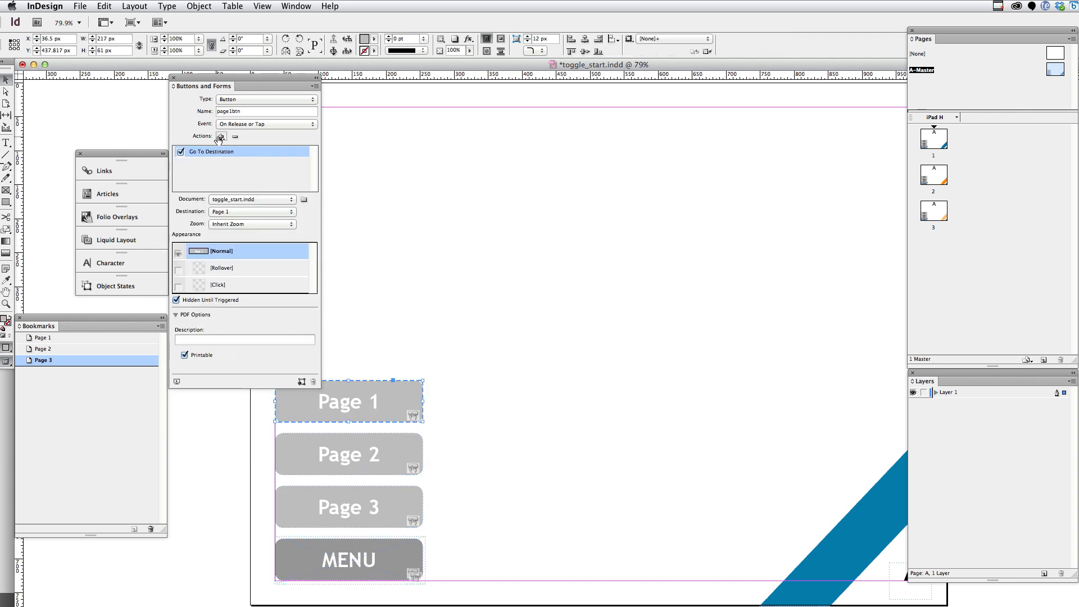
{"action": "left_click", "coordinate": [222, 136]}
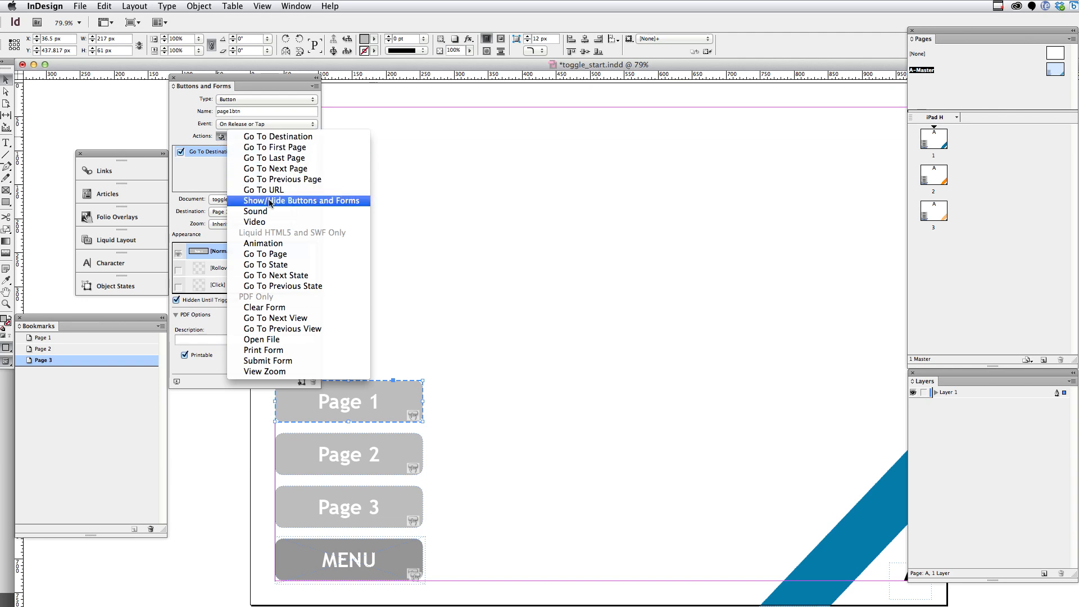
{"action": "left_click", "coordinate": [301, 201]}
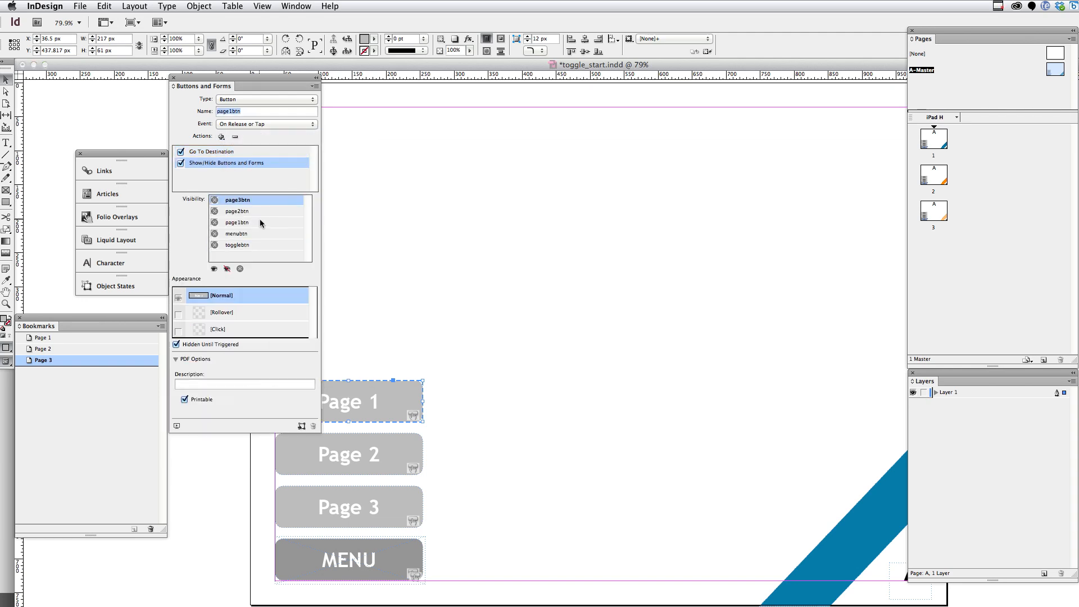
{"action": "left_click", "coordinate": [237, 211]}
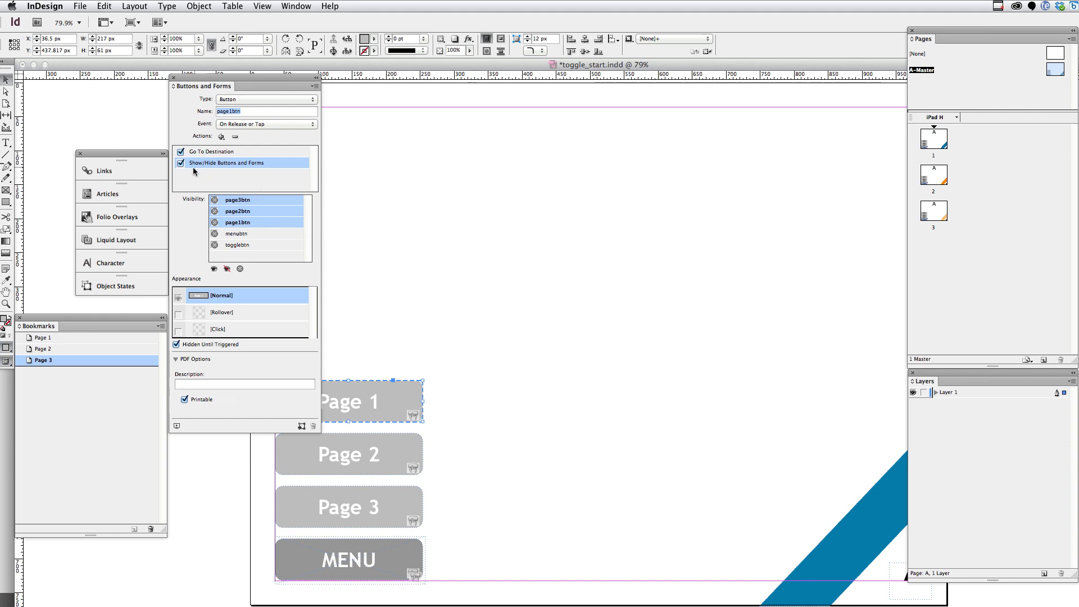
{"action": "mouse_move", "coordinate": [214, 153]}
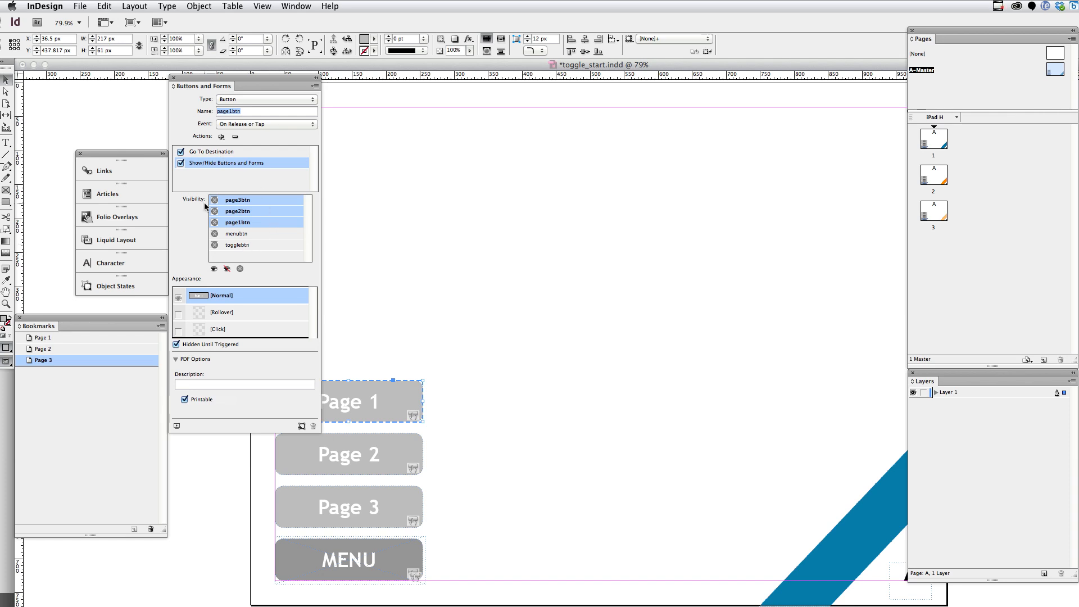
{"action": "left_click", "coordinate": [226, 269]}
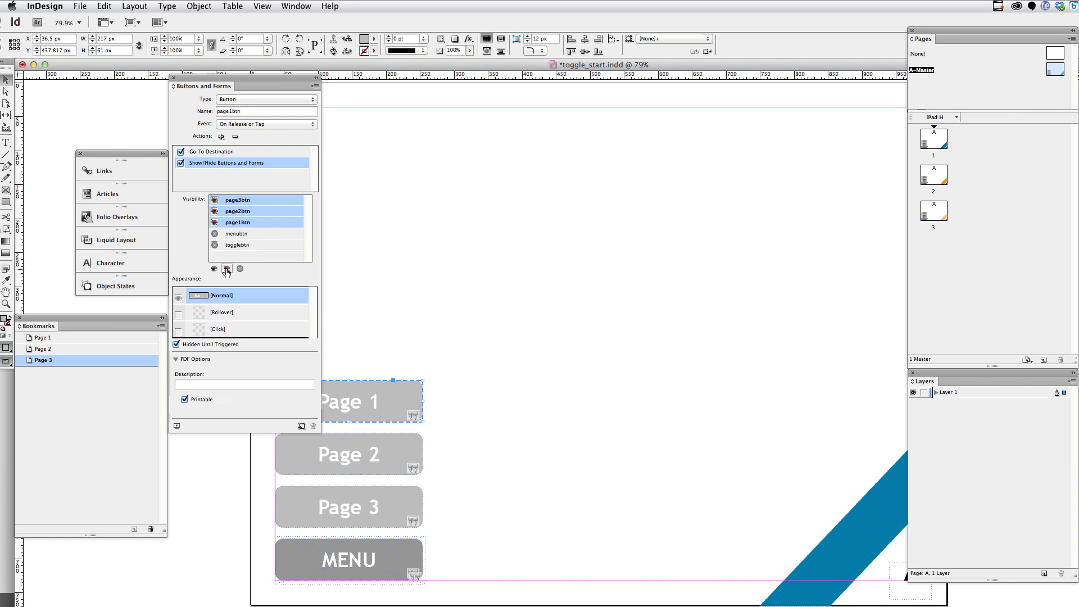
{"action": "left_click", "coordinate": [236, 233]}
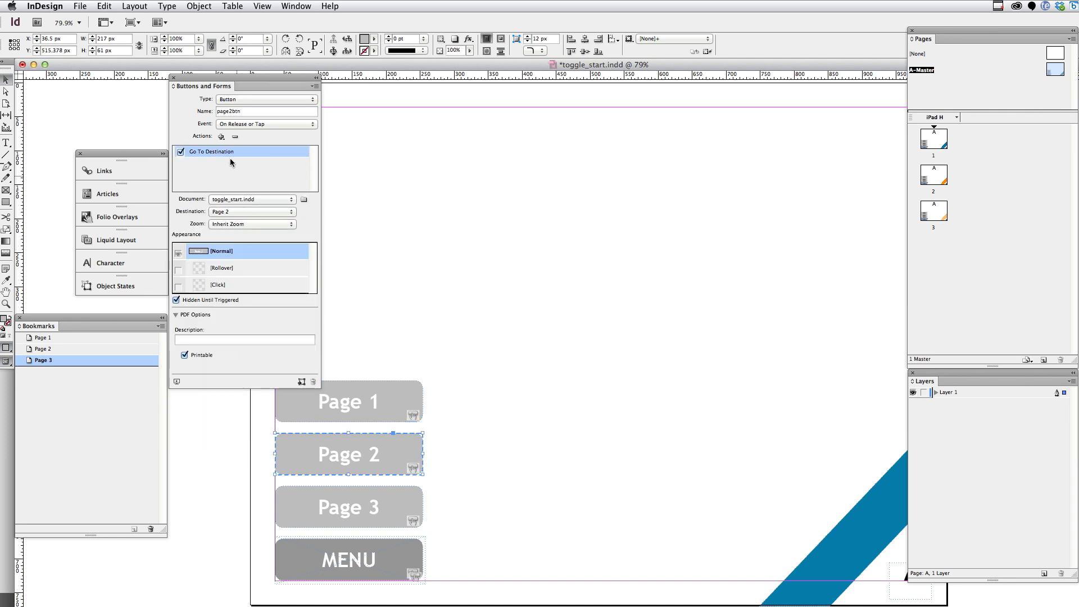
Give page2btn a Show/Hide Buttons and Forms action hiding page1btn–page3btn and showing togglebtn.
{"action": "left_click", "coordinate": [221, 136]}
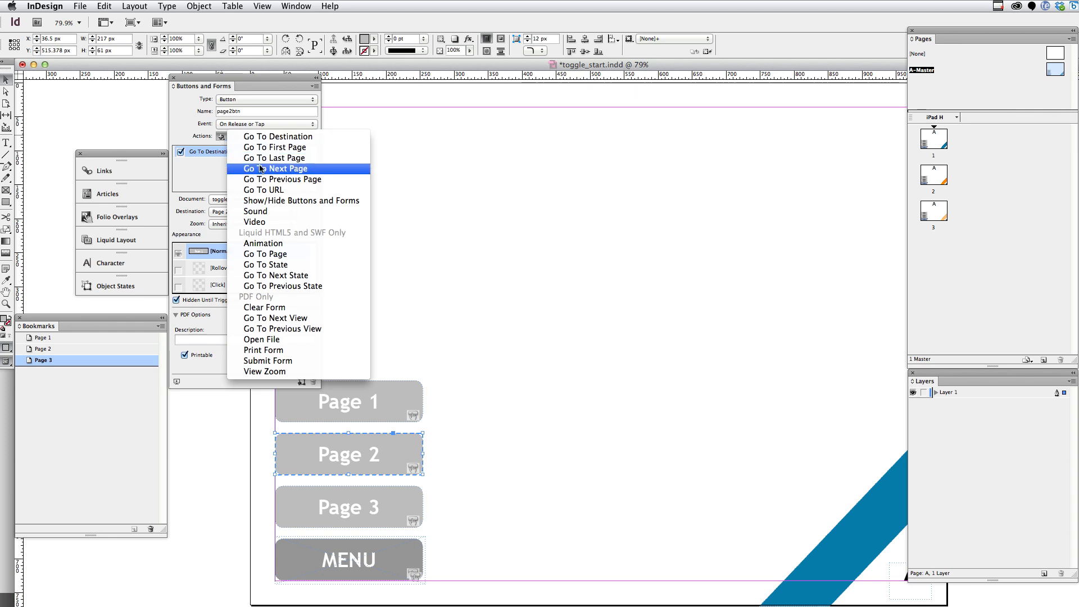
{"action": "left_click", "coordinate": [302, 200]}
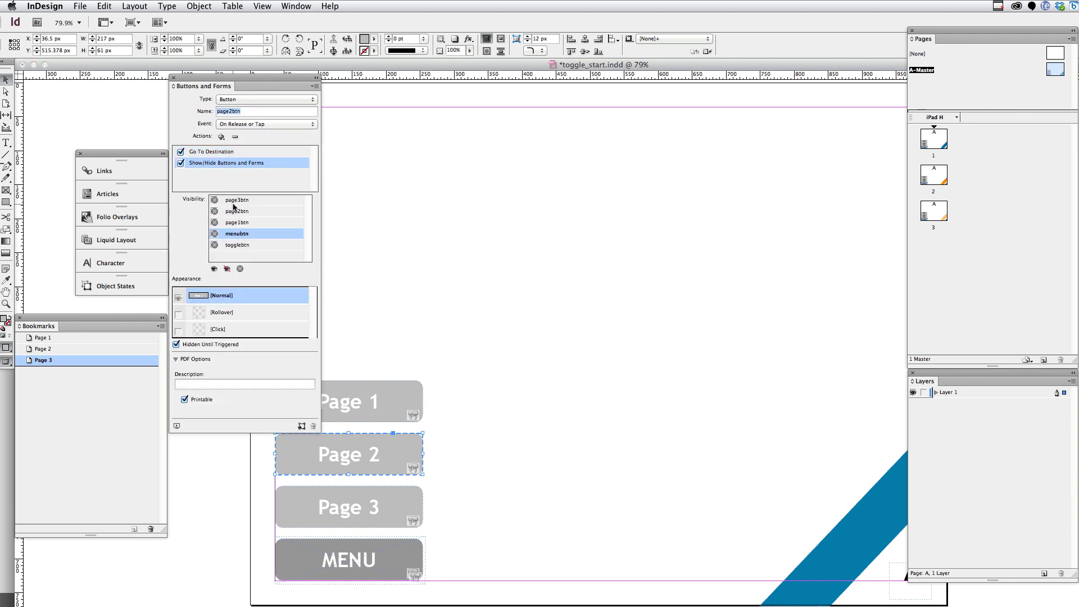
{"action": "left_click", "coordinate": [237, 211]}
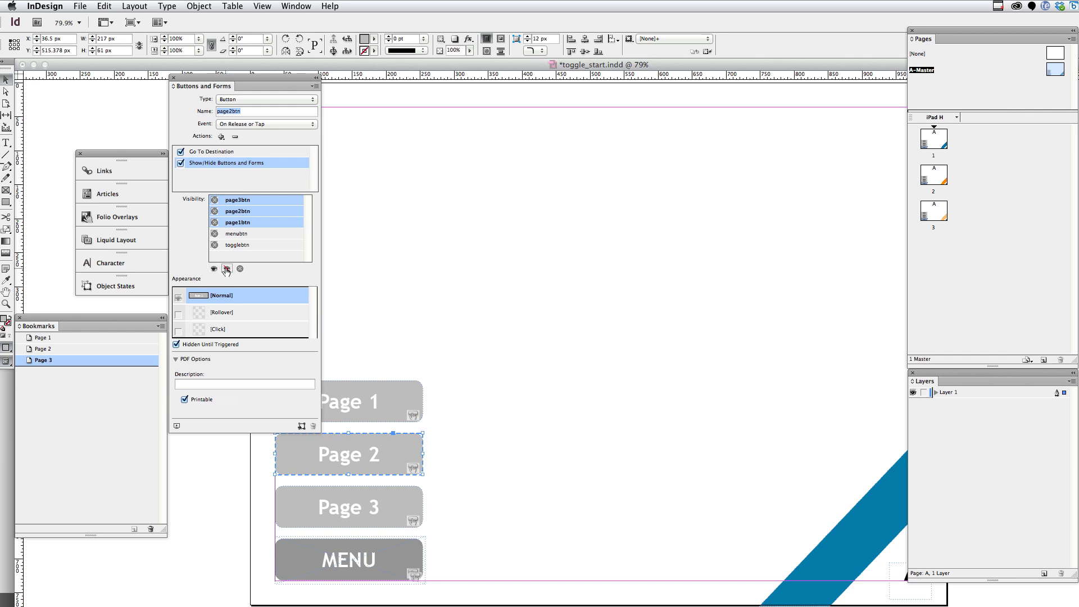
{"action": "left_click", "coordinate": [237, 245]}
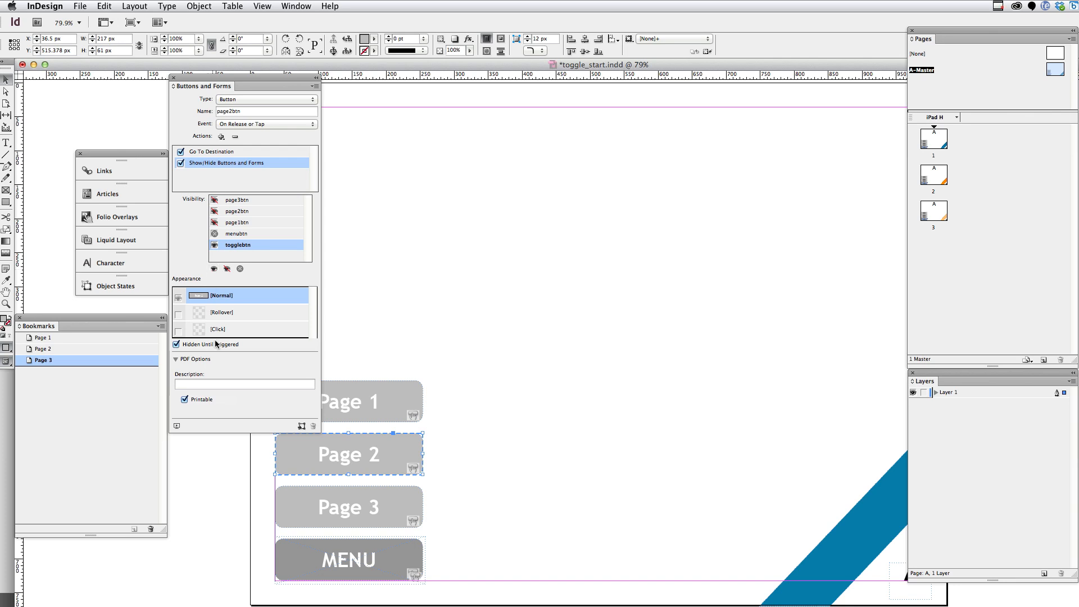
{"action": "left_click", "coordinate": [349, 507]}
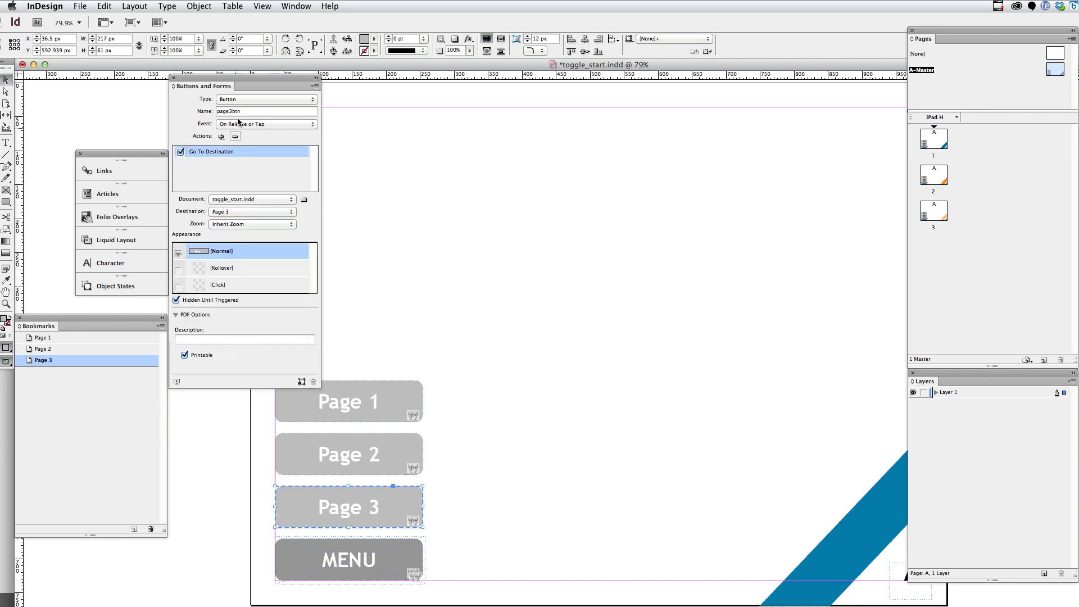
Add a Show/Hide Buttons and Forms action to page3btn hiding the page buttons, showing togglebtn.
{"action": "left_click", "coordinate": [221, 136]}
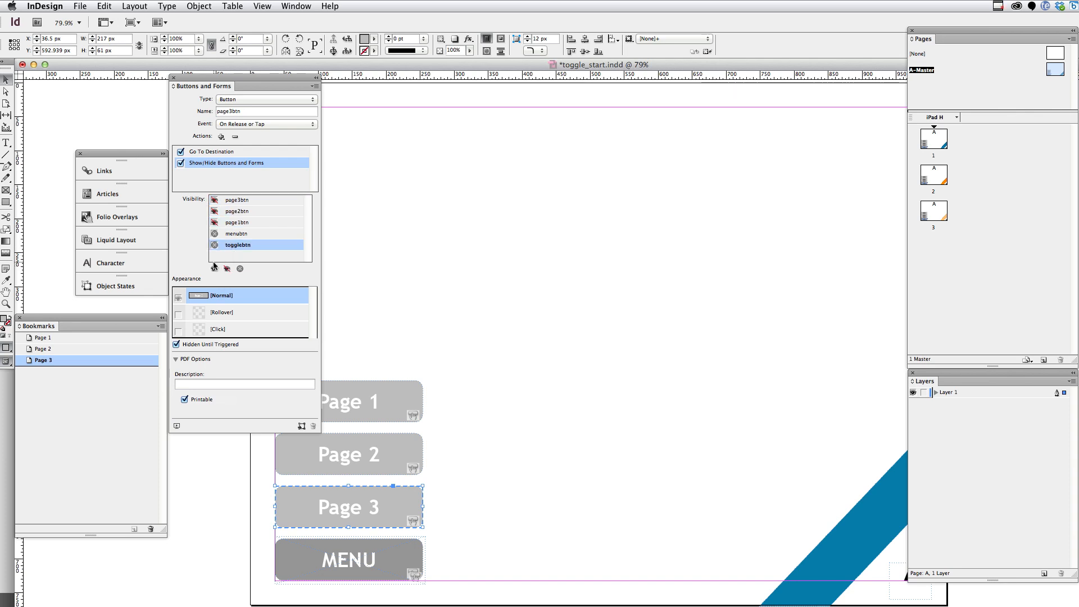
{"action": "mouse_move", "coordinate": [195, 269]}
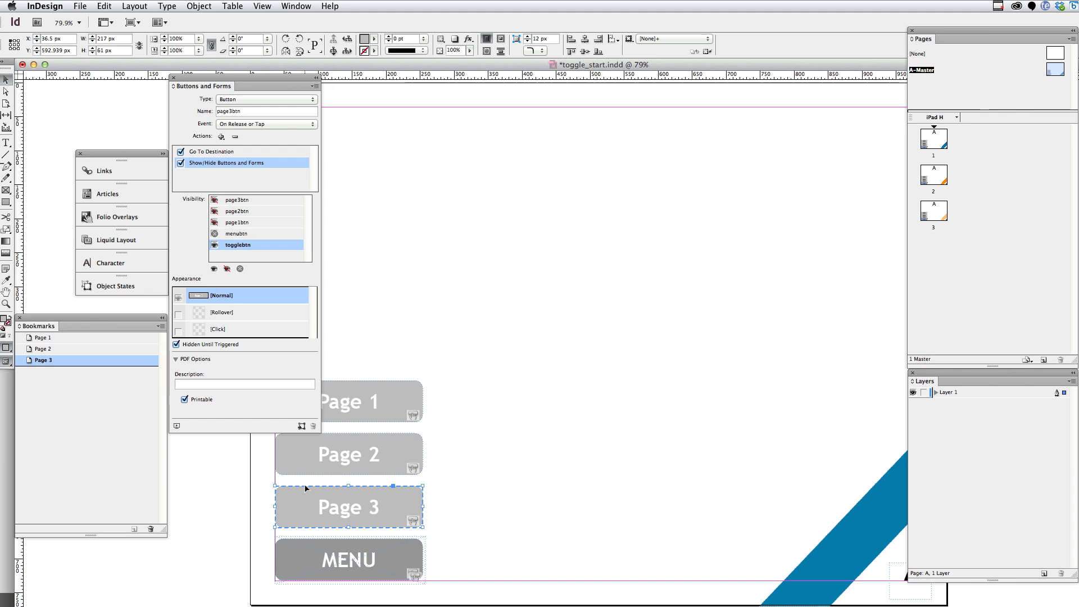
{"action": "left_click", "coordinate": [347, 559]}
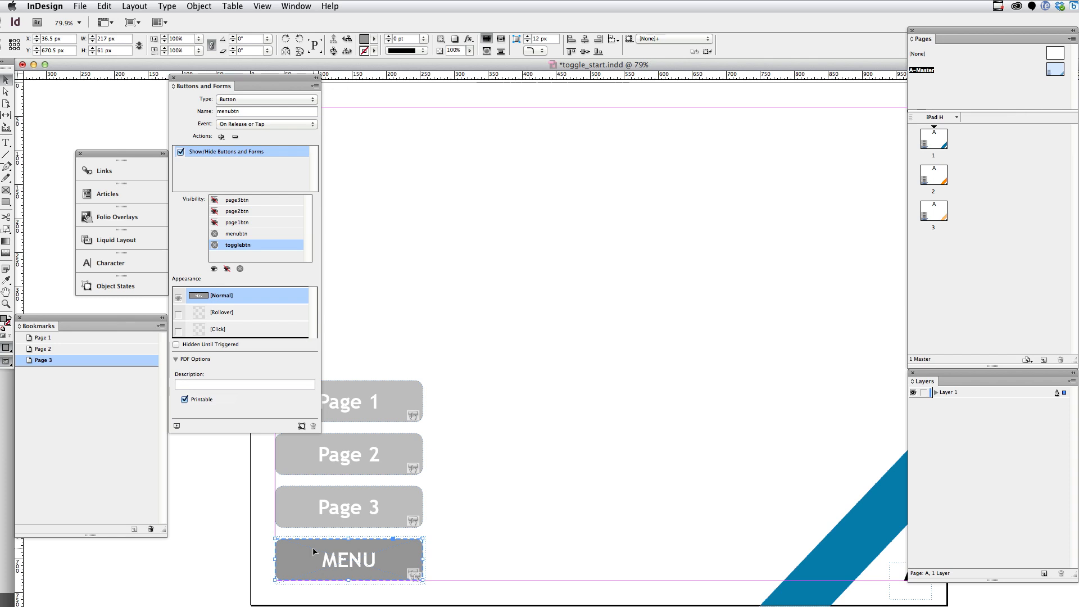
{"action": "mouse_move", "coordinate": [335, 544]}
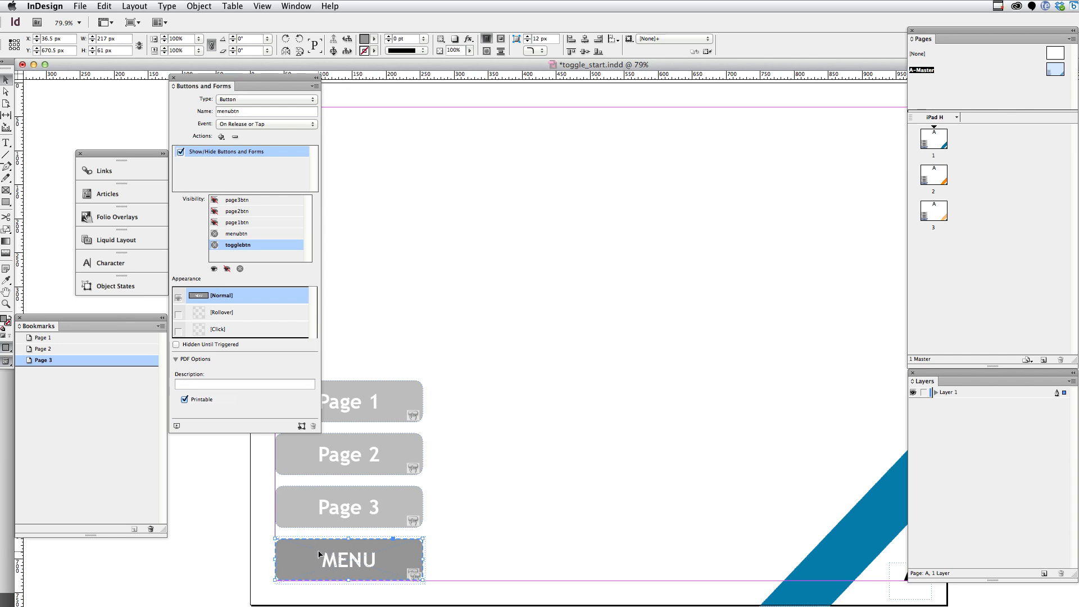
{"action": "mouse_move", "coordinate": [254, 131]}
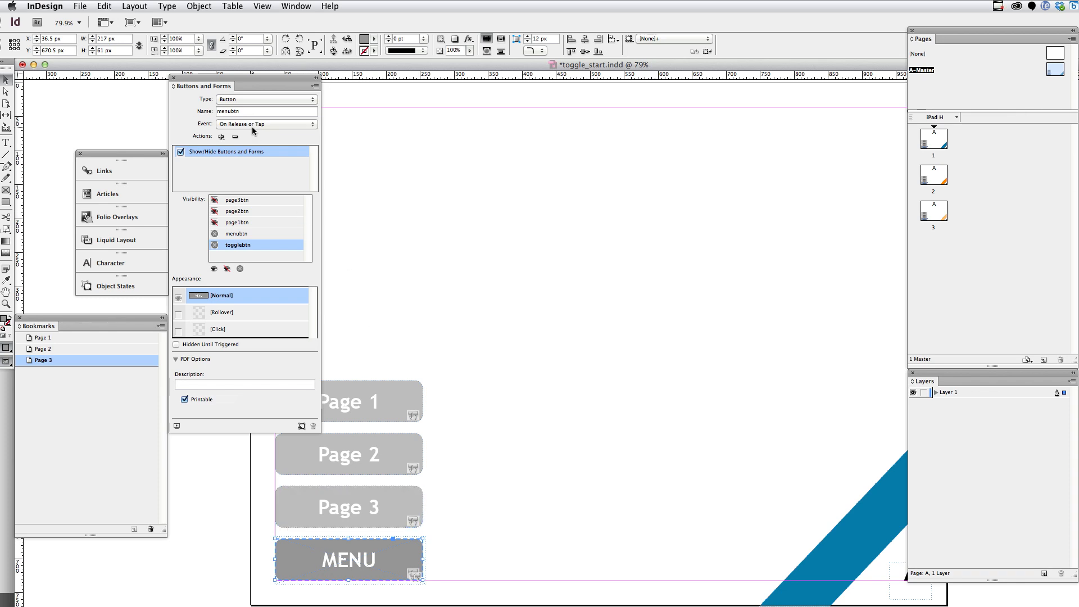
Select the MENU button's name to configure menubtn's Show/Hide action.
{"action": "triple_click", "coordinate": [267, 111]}
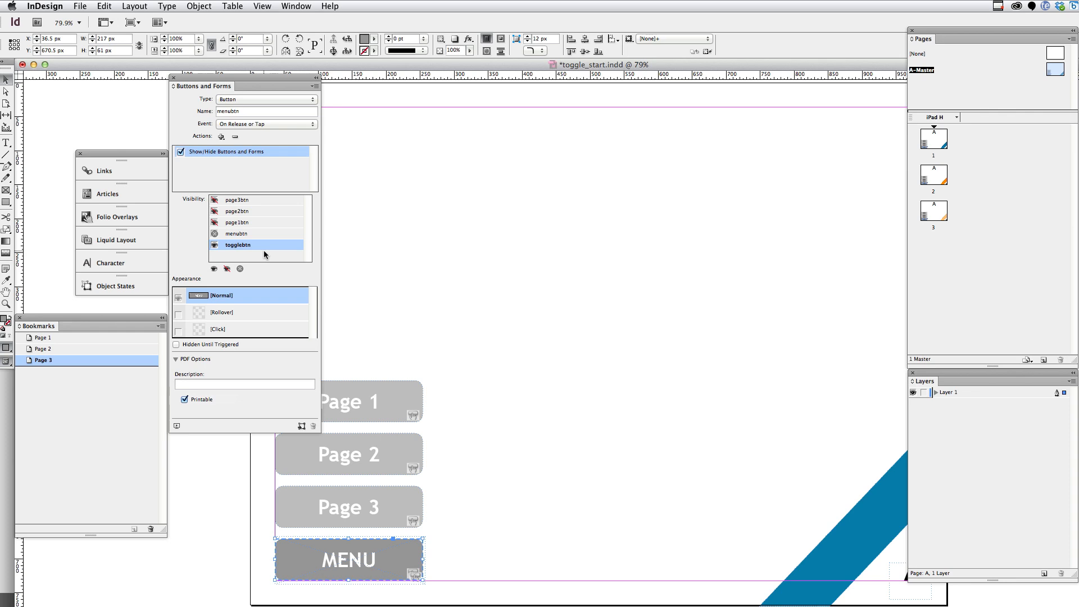
{"action": "mouse_move", "coordinate": [225, 190]}
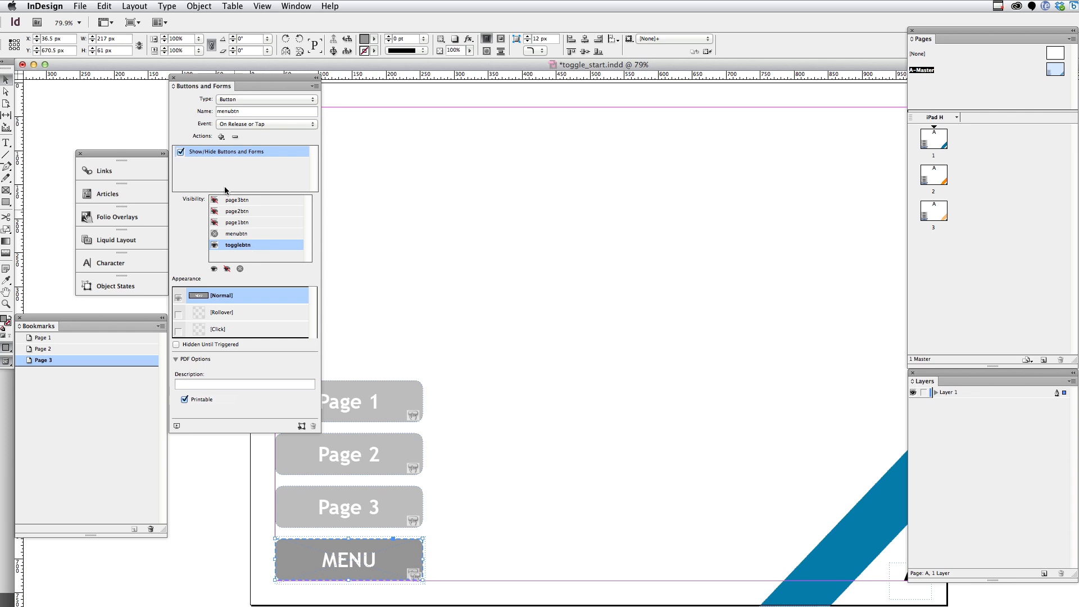
Open the File menu to export the toggle document as HTML5 with in5.
{"action": "left_click", "coordinate": [80, 5]}
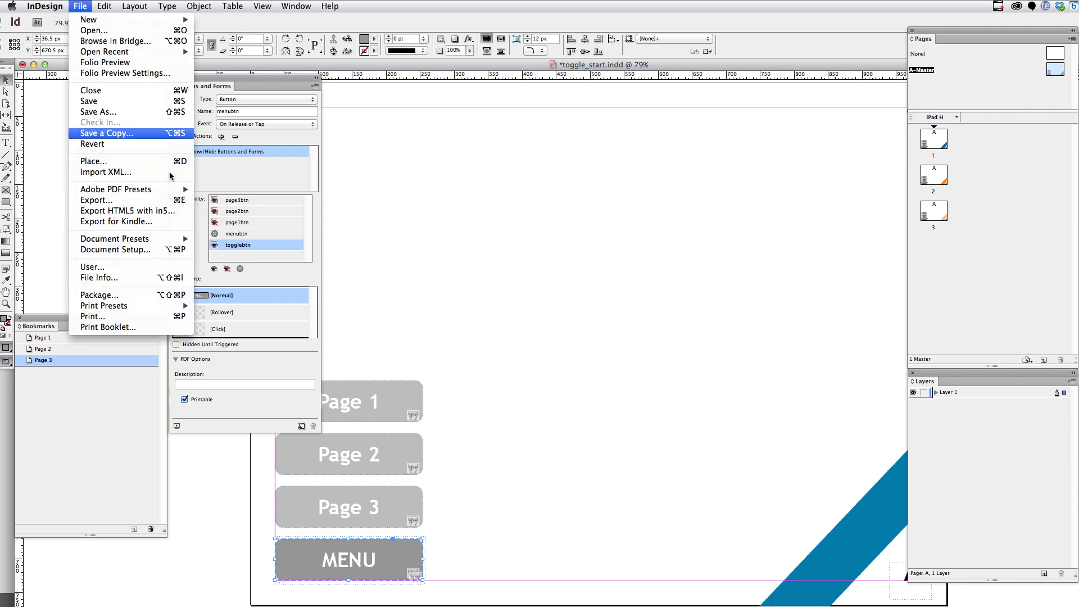
{"action": "mouse_move", "coordinate": [115, 211]}
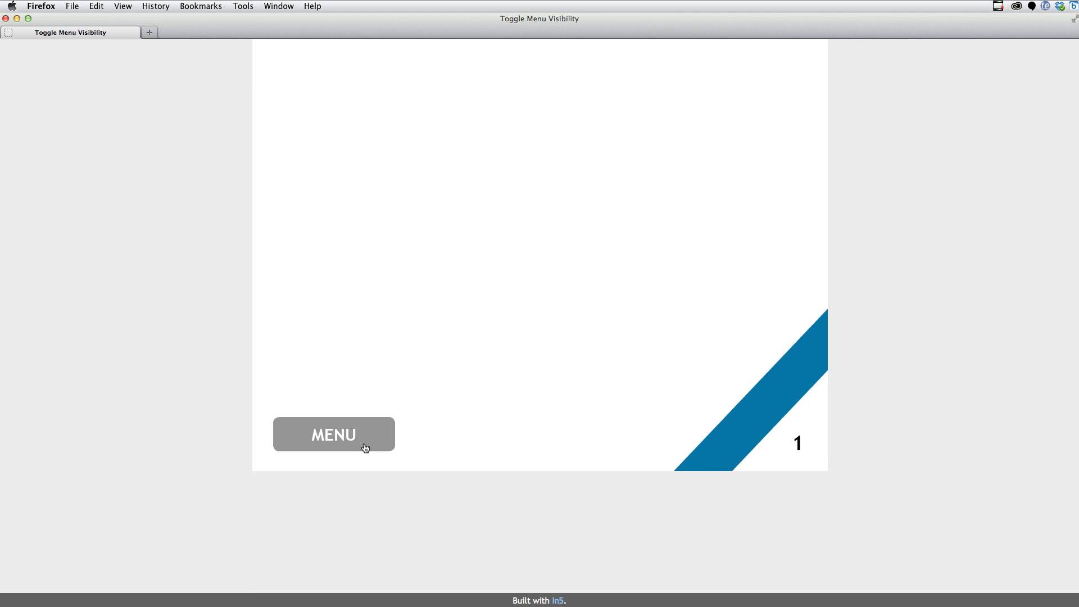
{"action": "mouse_move", "coordinate": [324, 298]}
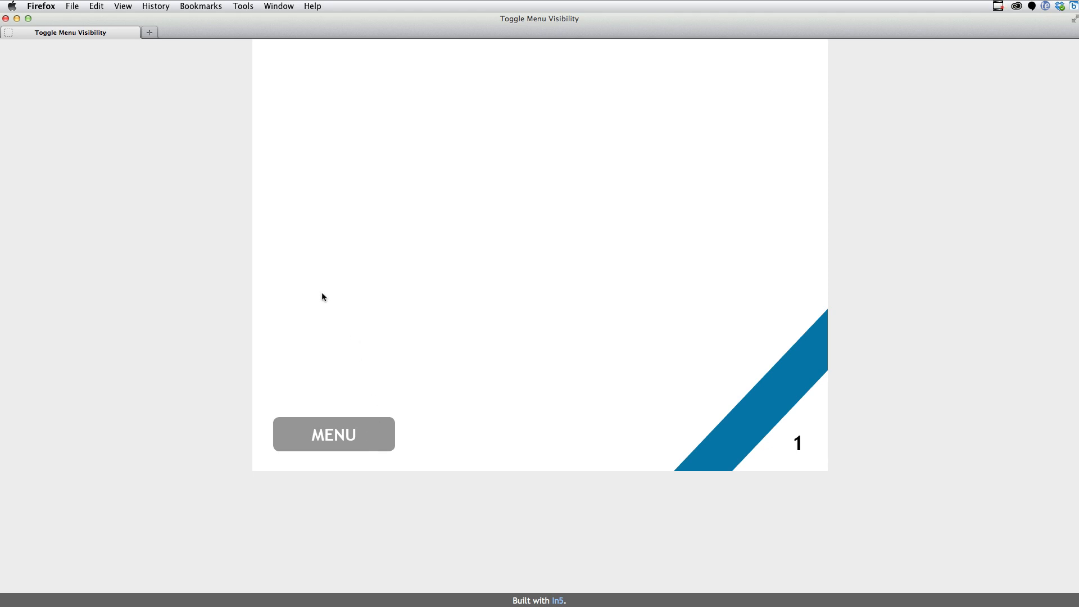
{"action": "mouse_move", "coordinate": [335, 442]}
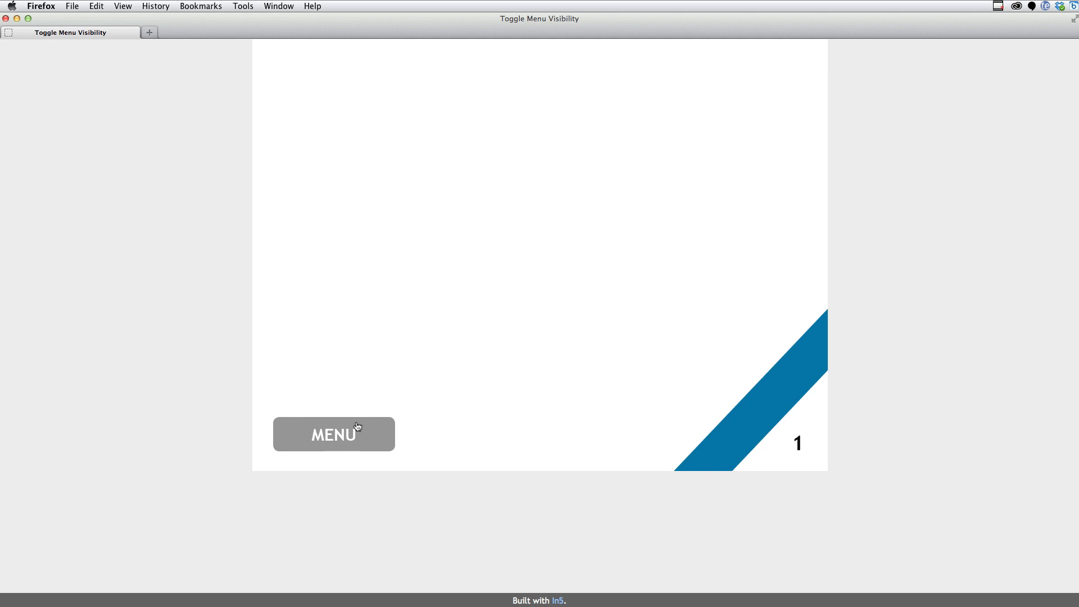
{"action": "mouse_move", "coordinate": [368, 437]}
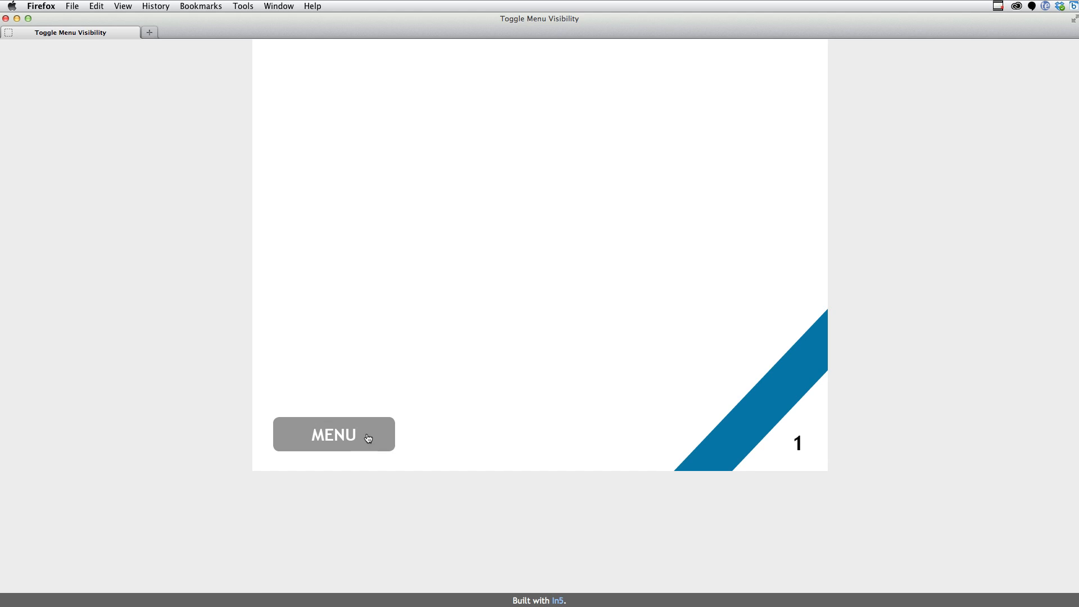
In Firefox, use MENU to reveal the page buttons and jump to page 2, then page 1.
{"action": "left_click", "coordinate": [334, 435]}
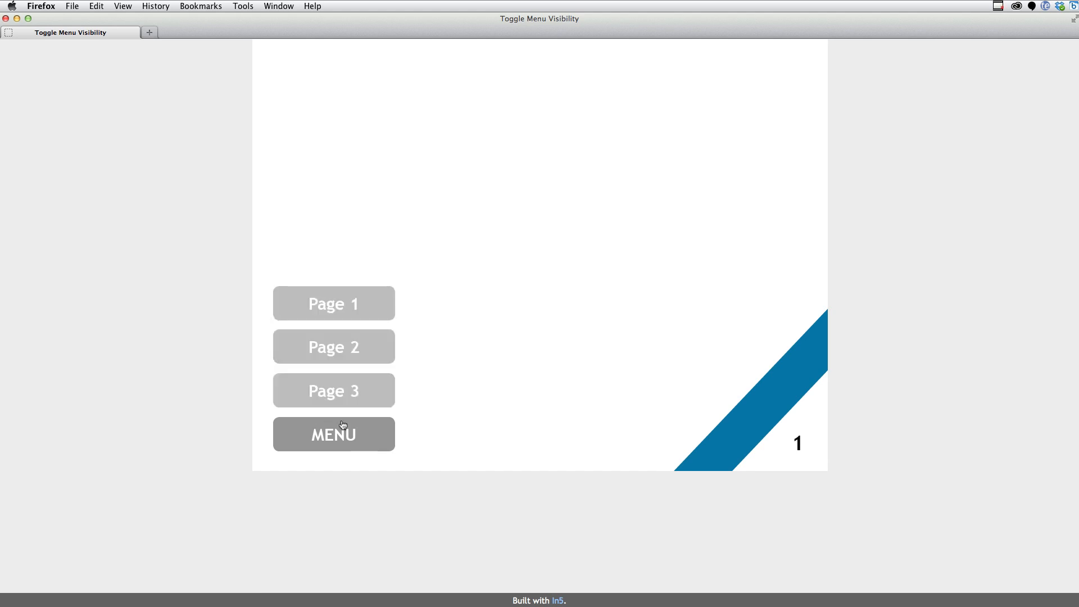
{"action": "mouse_move", "coordinate": [358, 350]}
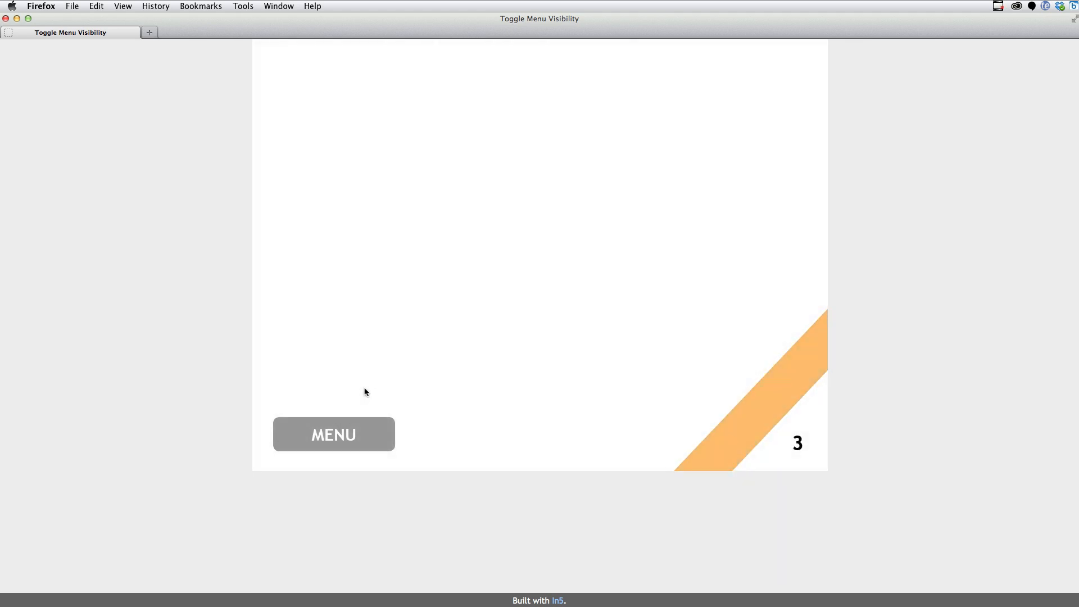
{"action": "mouse_move", "coordinate": [370, 479]}
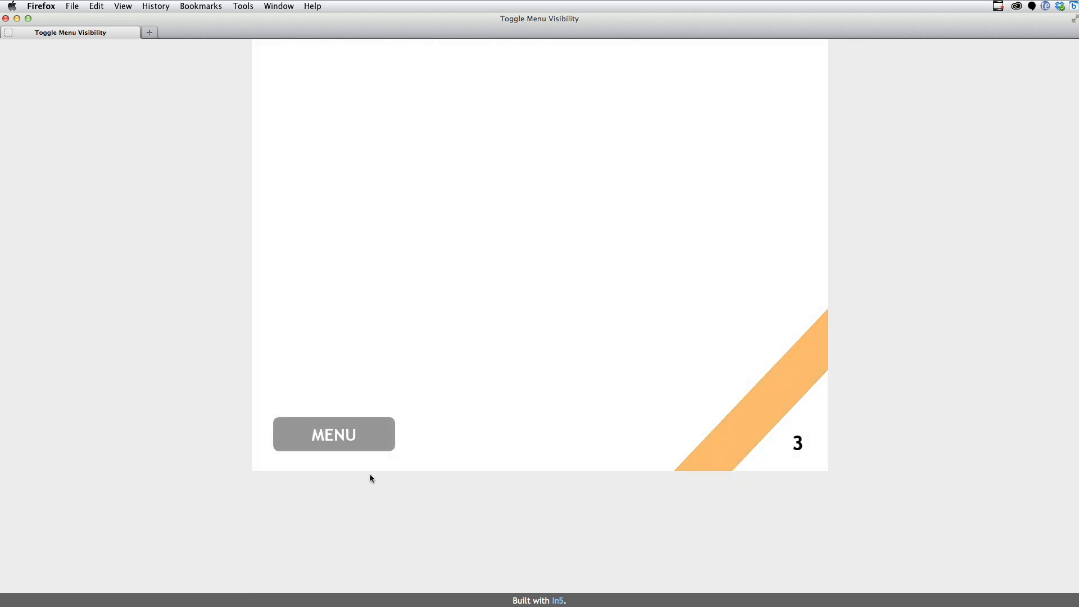
{"action": "left_click", "coordinate": [334, 435]}
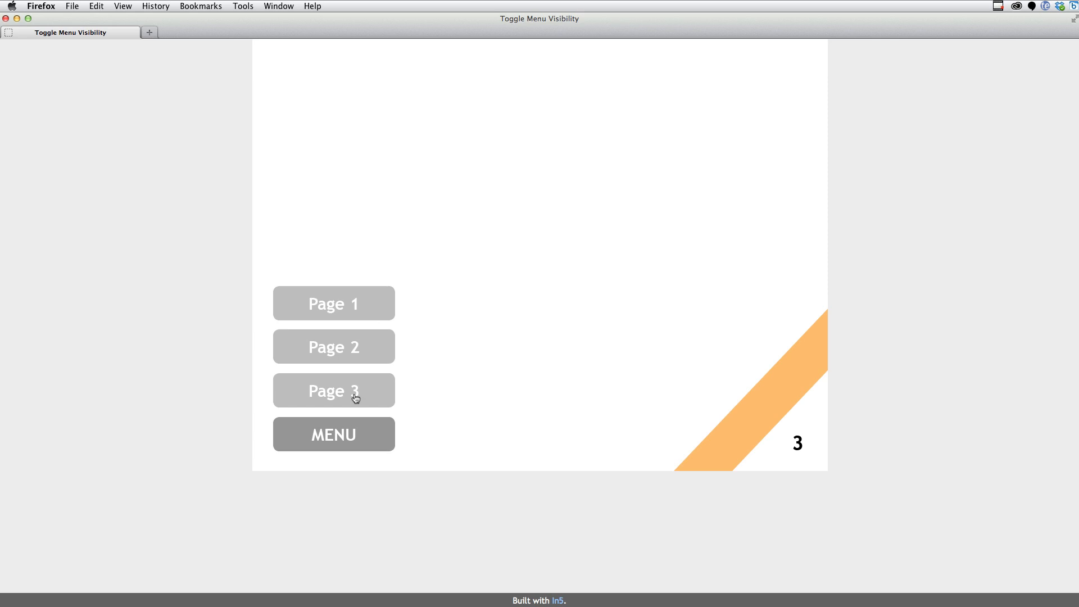
{"action": "left_click", "coordinate": [333, 434]}
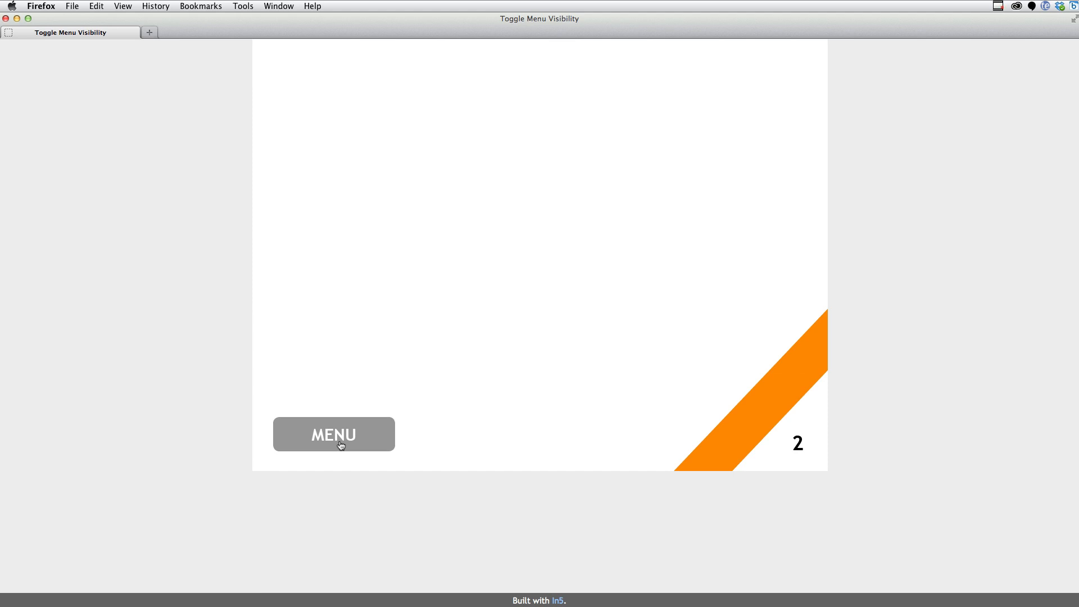
{"action": "left_click", "coordinate": [333, 434]}
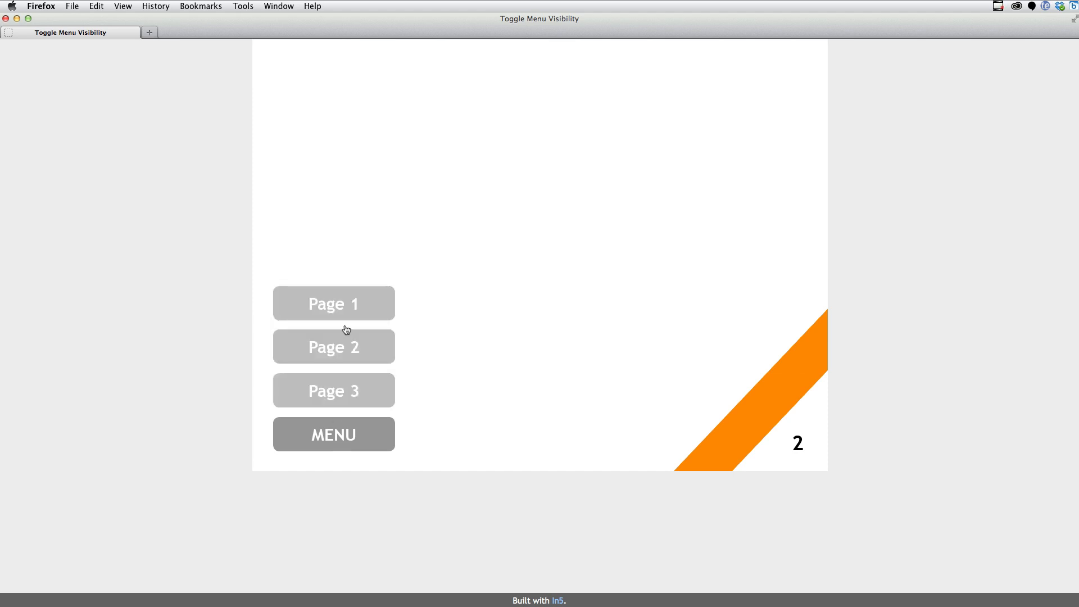
{"action": "left_click", "coordinate": [334, 434]}
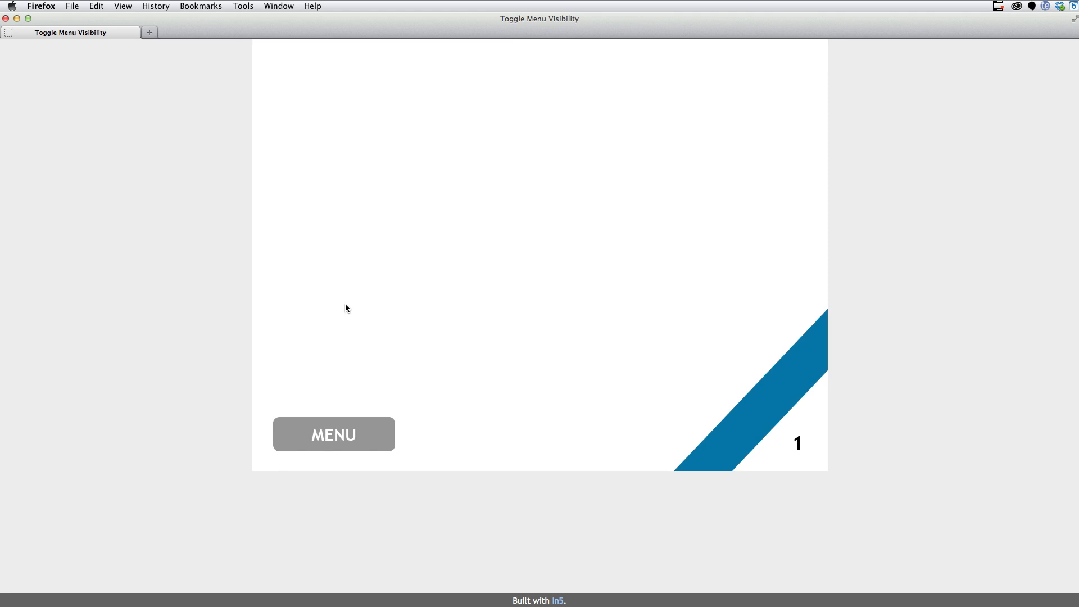